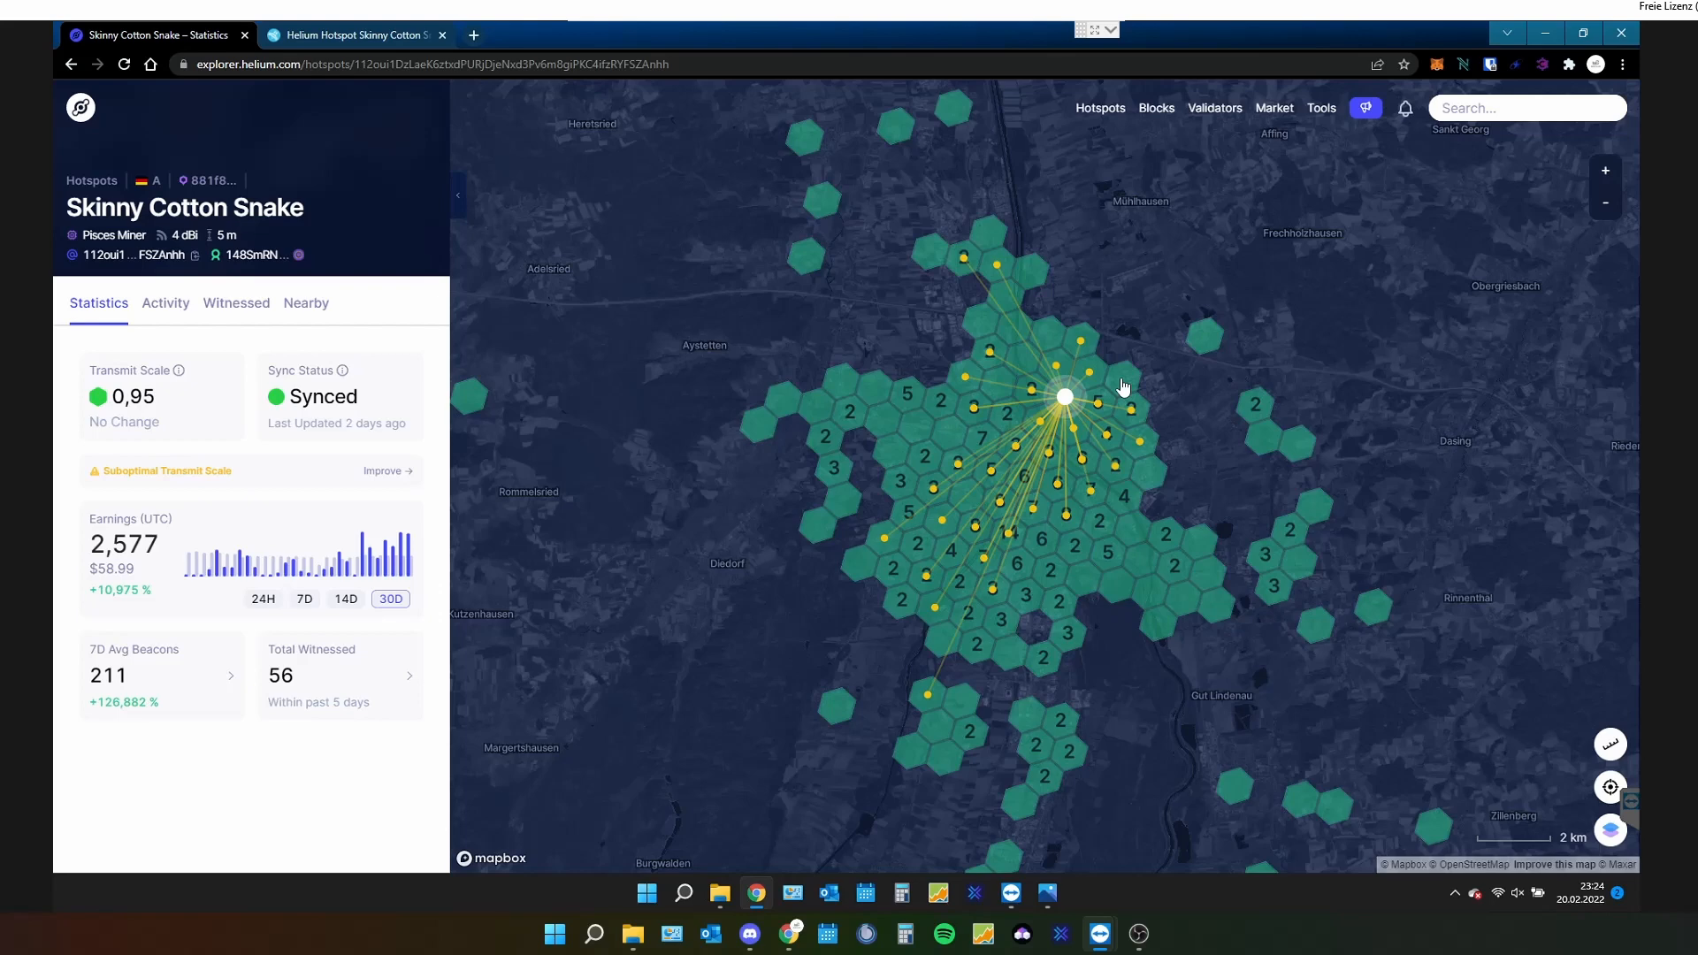
{"action": "mouse_move", "coordinate": [1183, 676]}
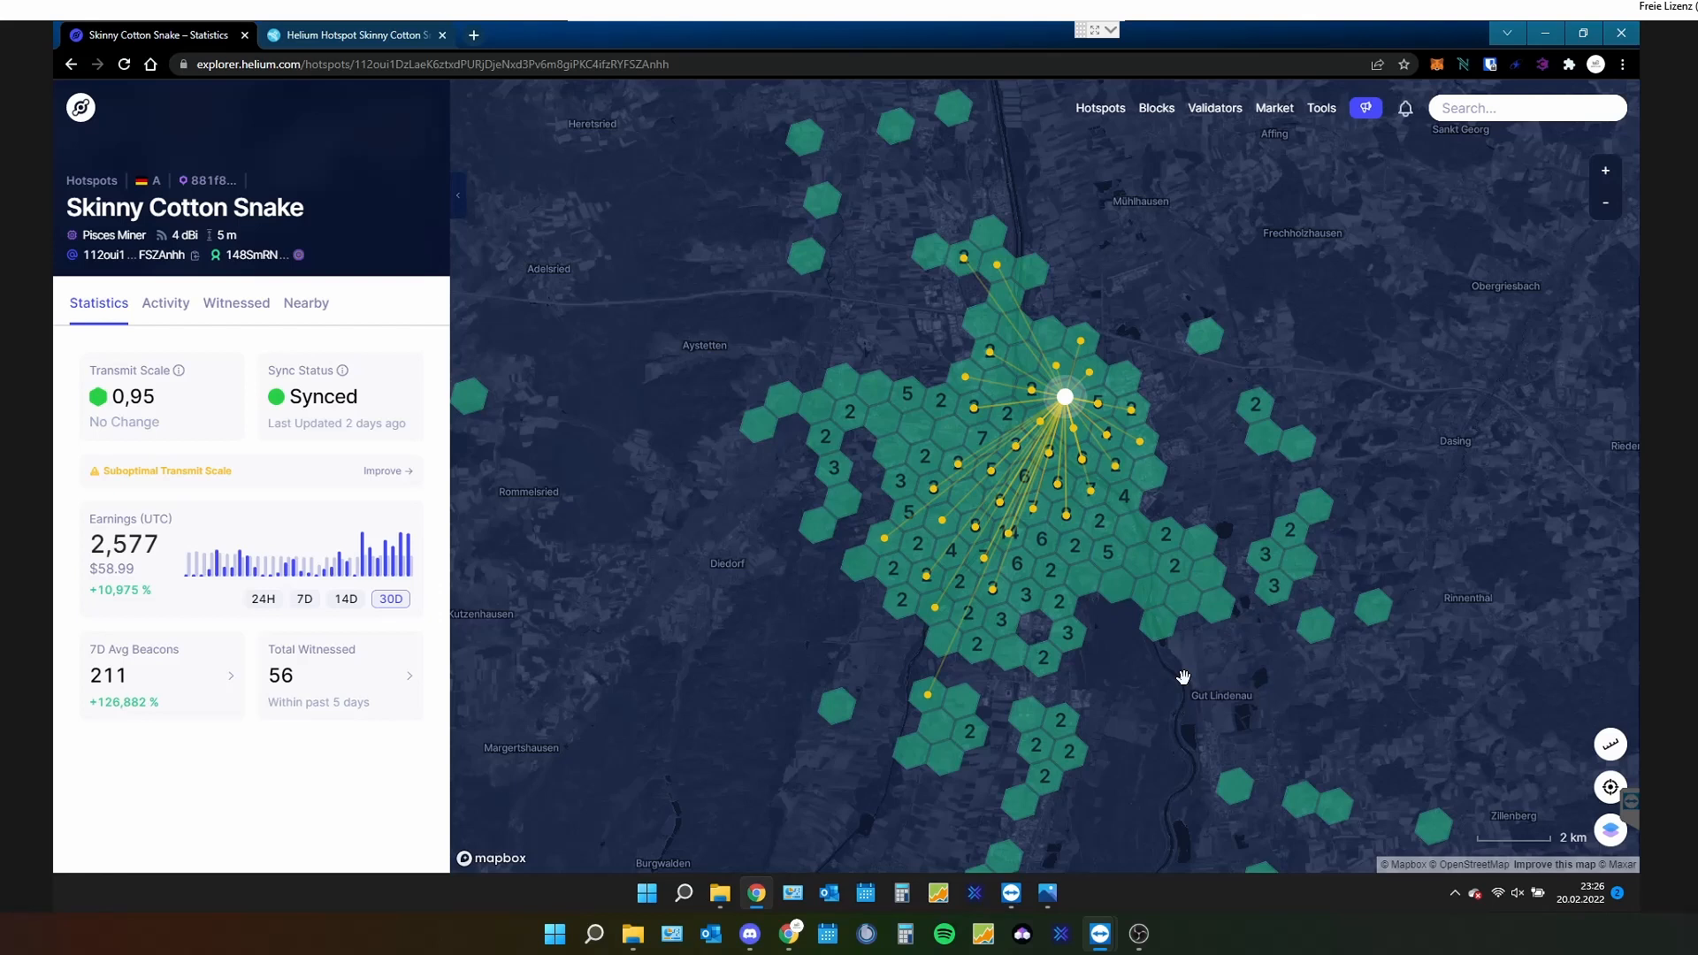
{"action": "mouse_move", "coordinate": [1046, 892]}
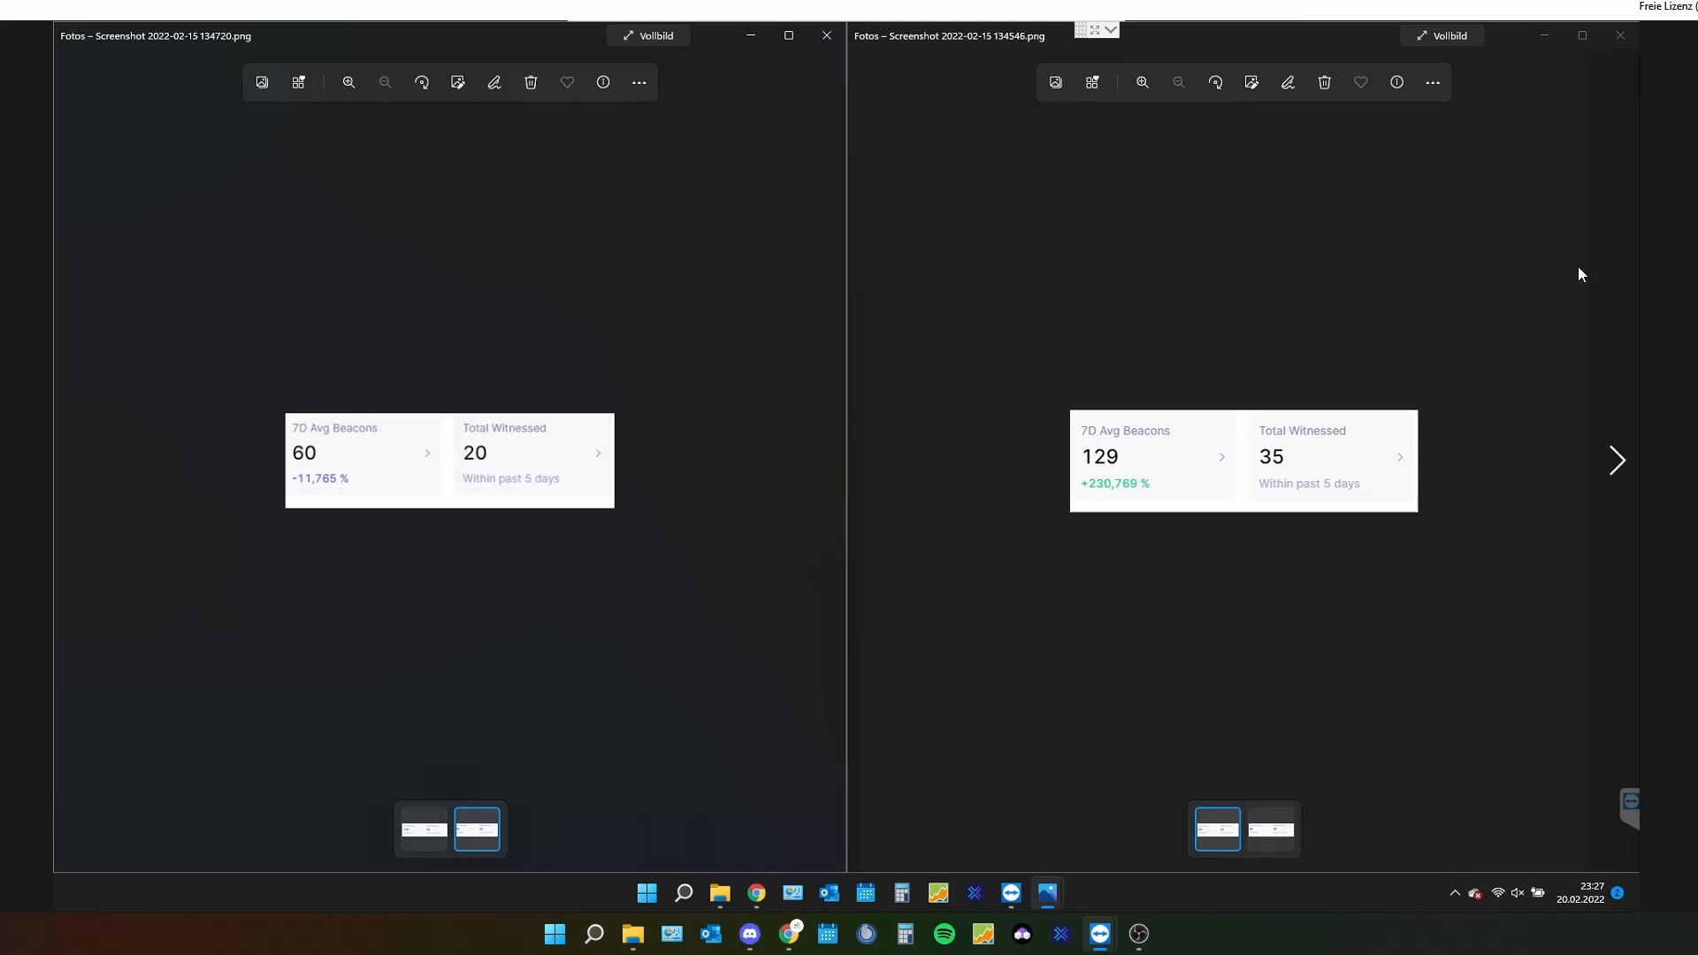
{"action": "mouse_move", "coordinate": [1601, 223]}
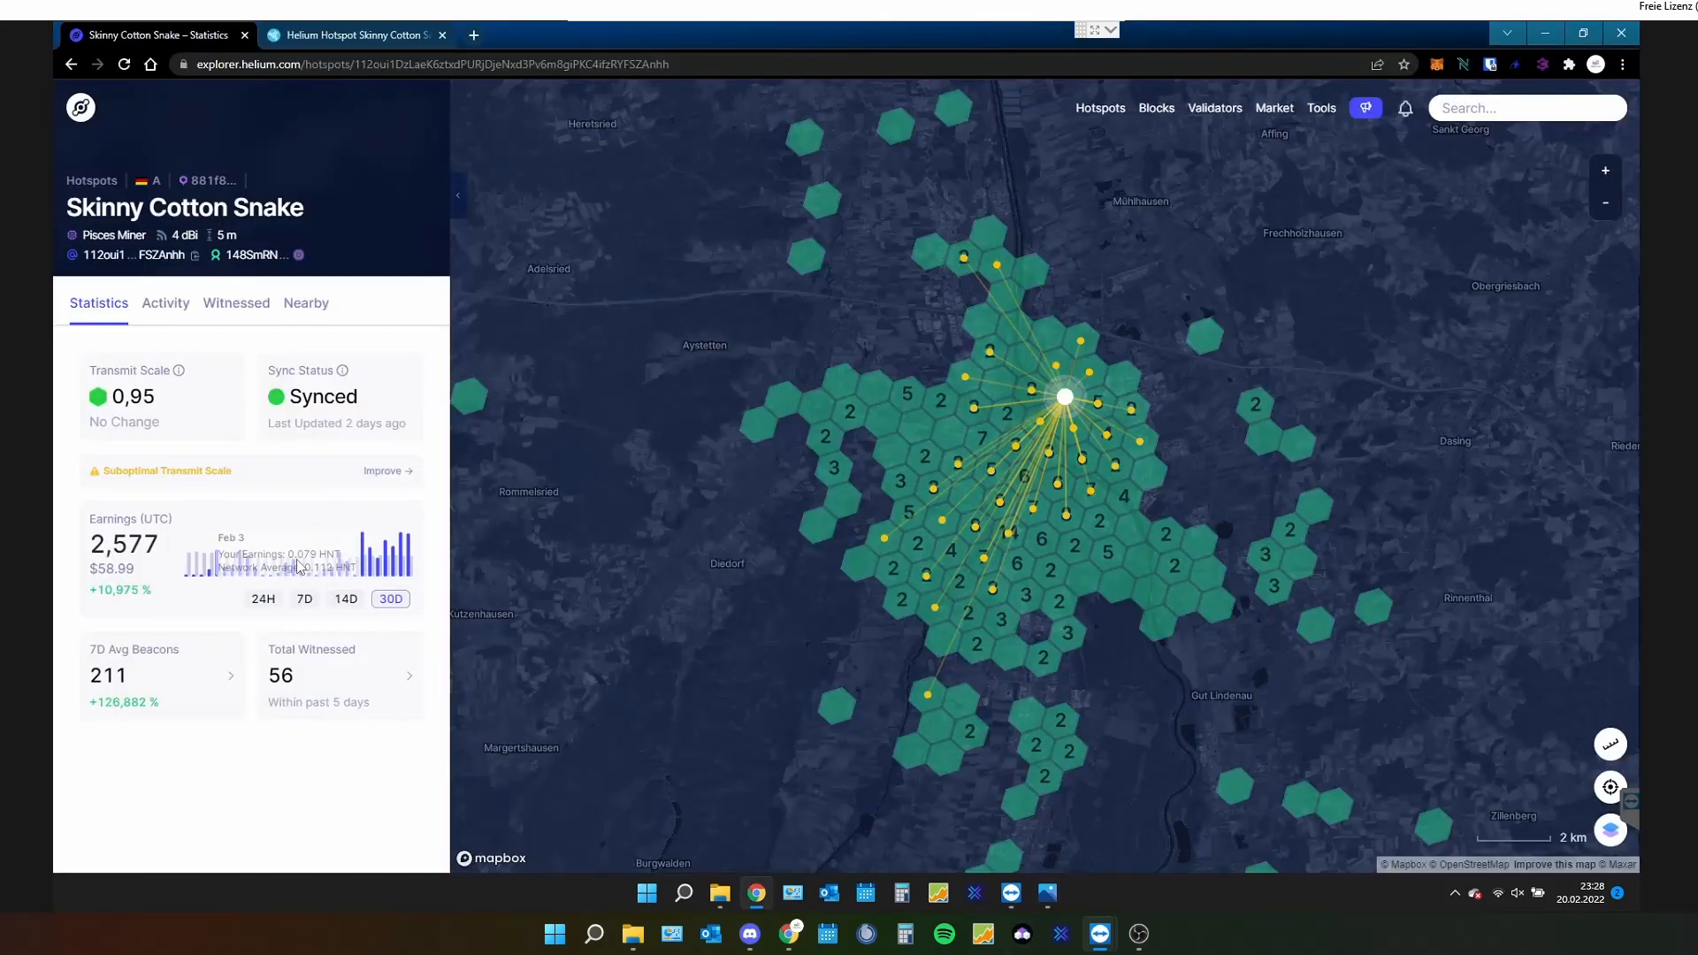
{"action": "mouse_move", "coordinate": [260, 542]}
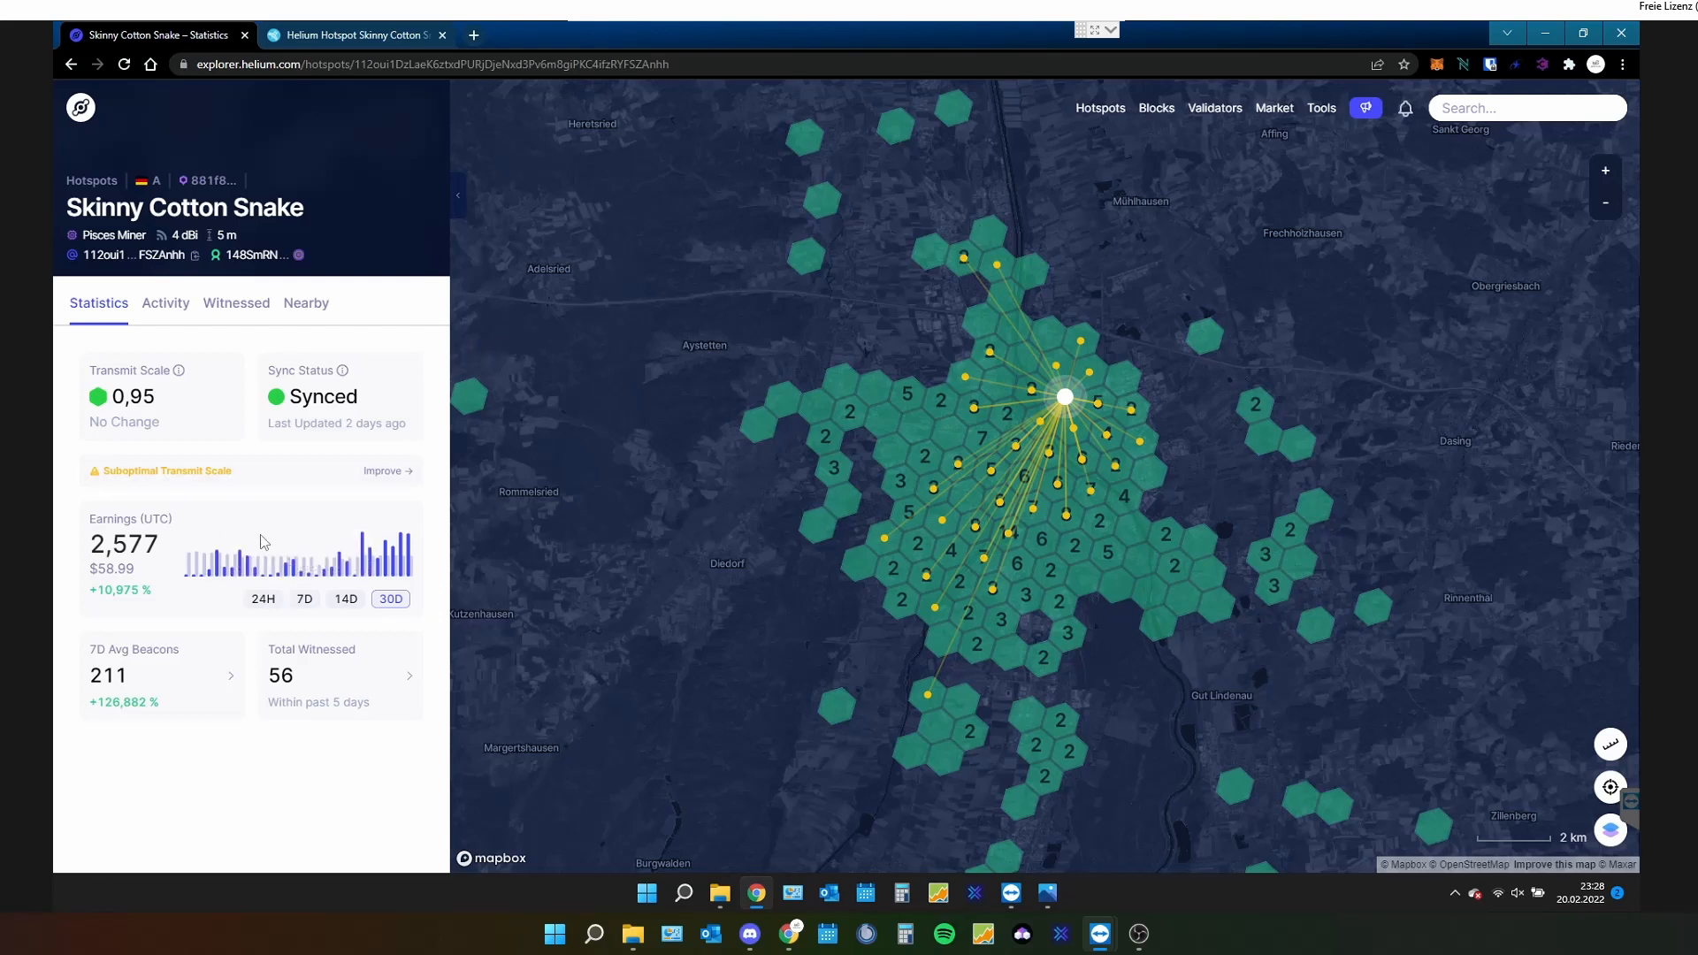
{"action": "mouse_move", "coordinate": [312, 509]}
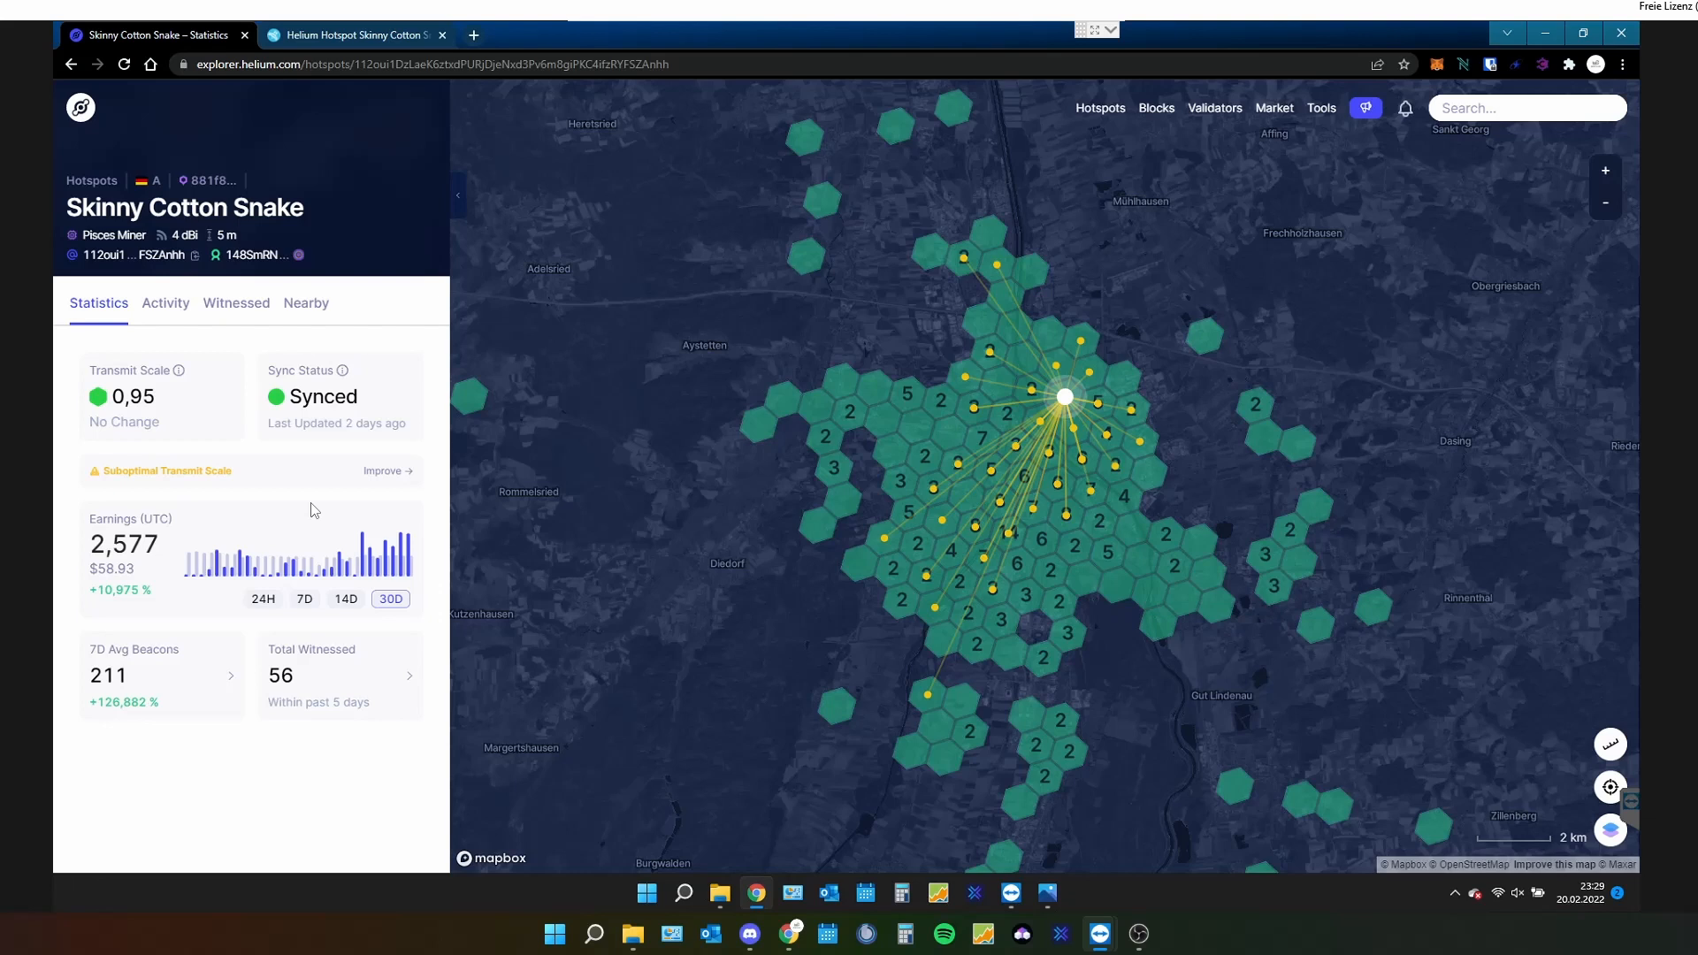
{"action": "mouse_move", "coordinate": [721, 874]}
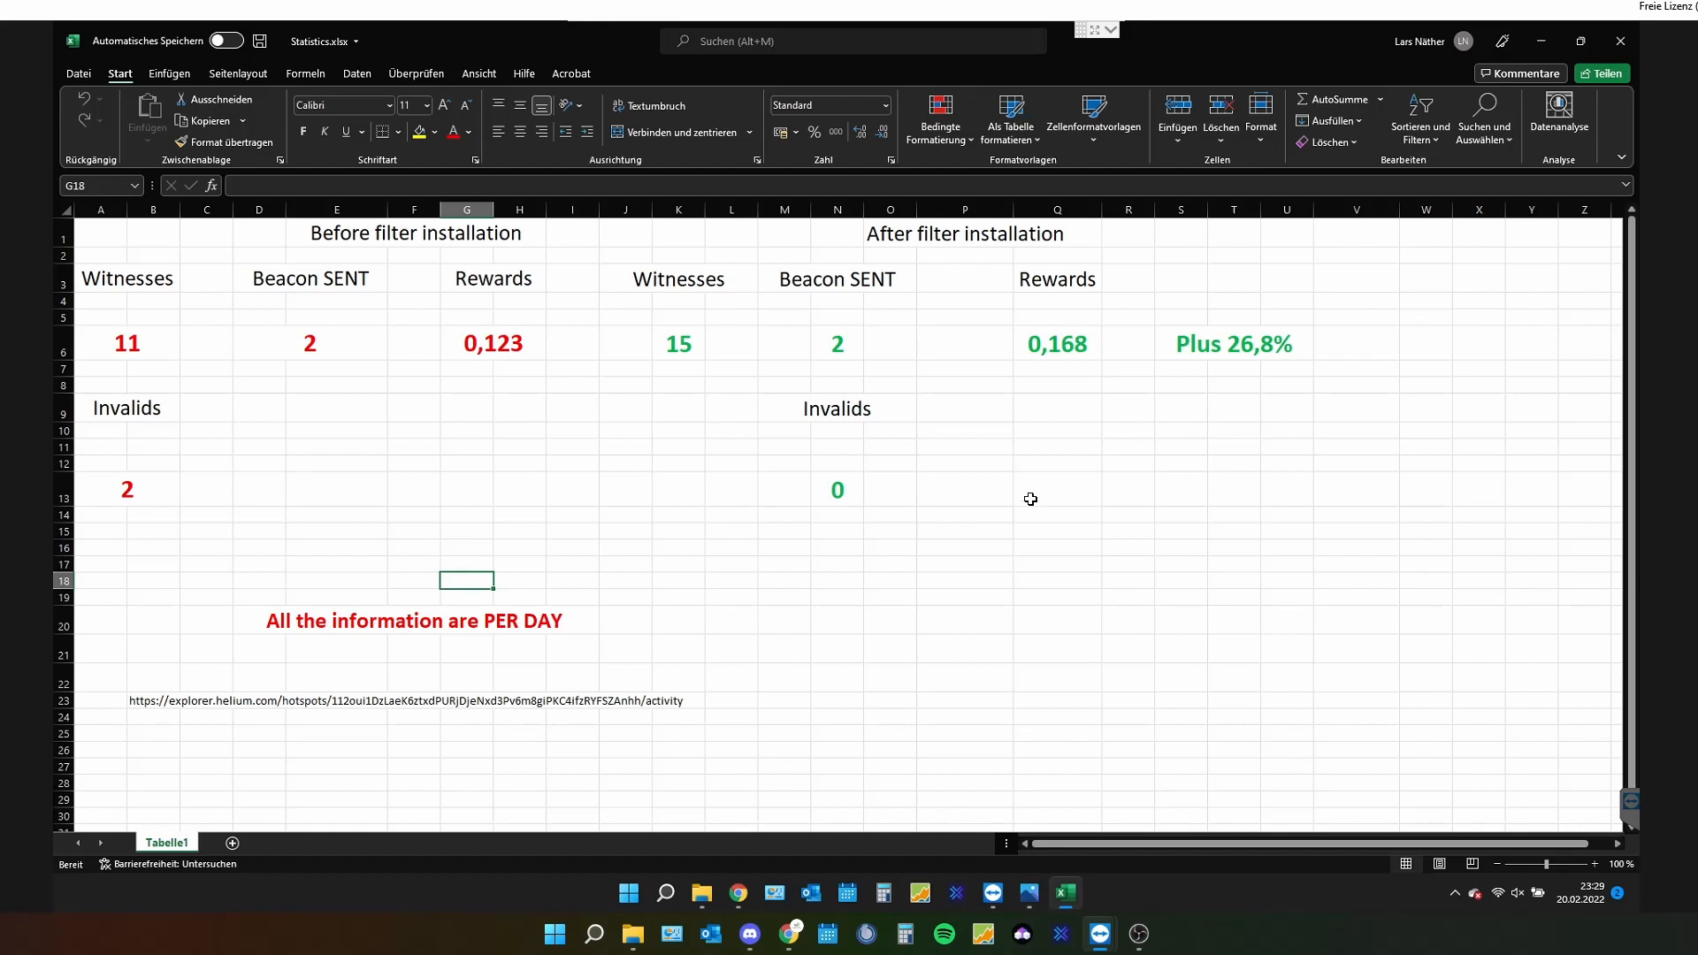
Point out the Invalids counts in Statistics.xlsx: 2 before the filter, 0 after
{"action": "left_click", "coordinate": [126, 489]}
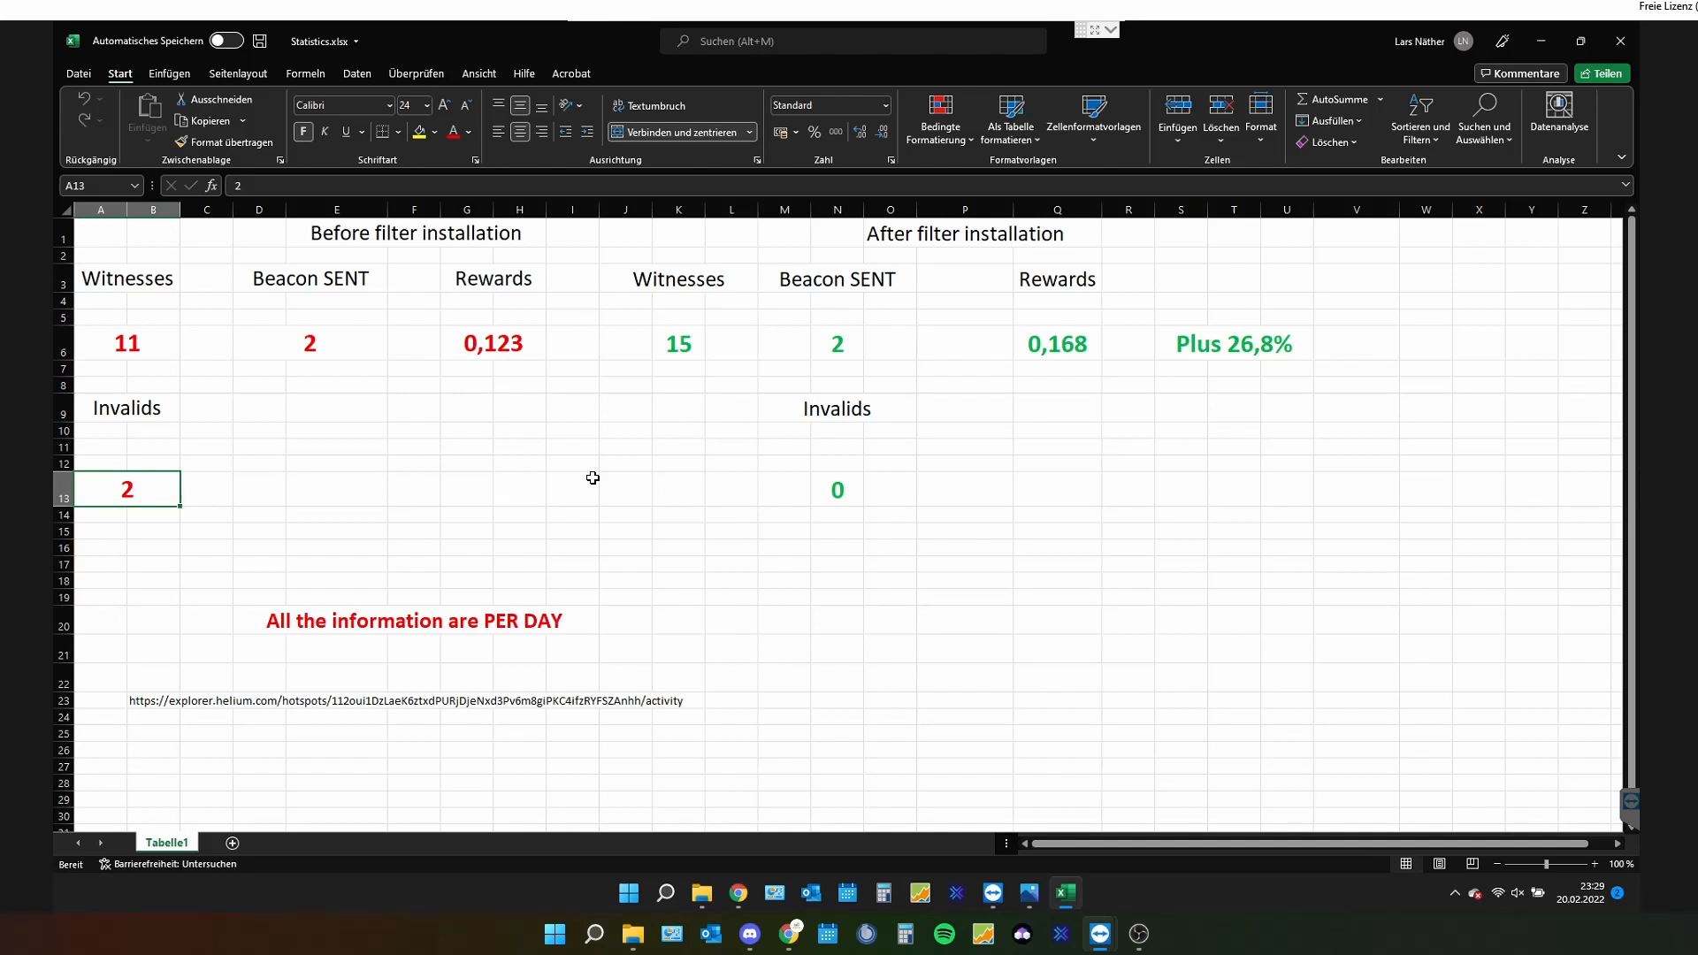
{"action": "mouse_move", "coordinate": [549, 528]}
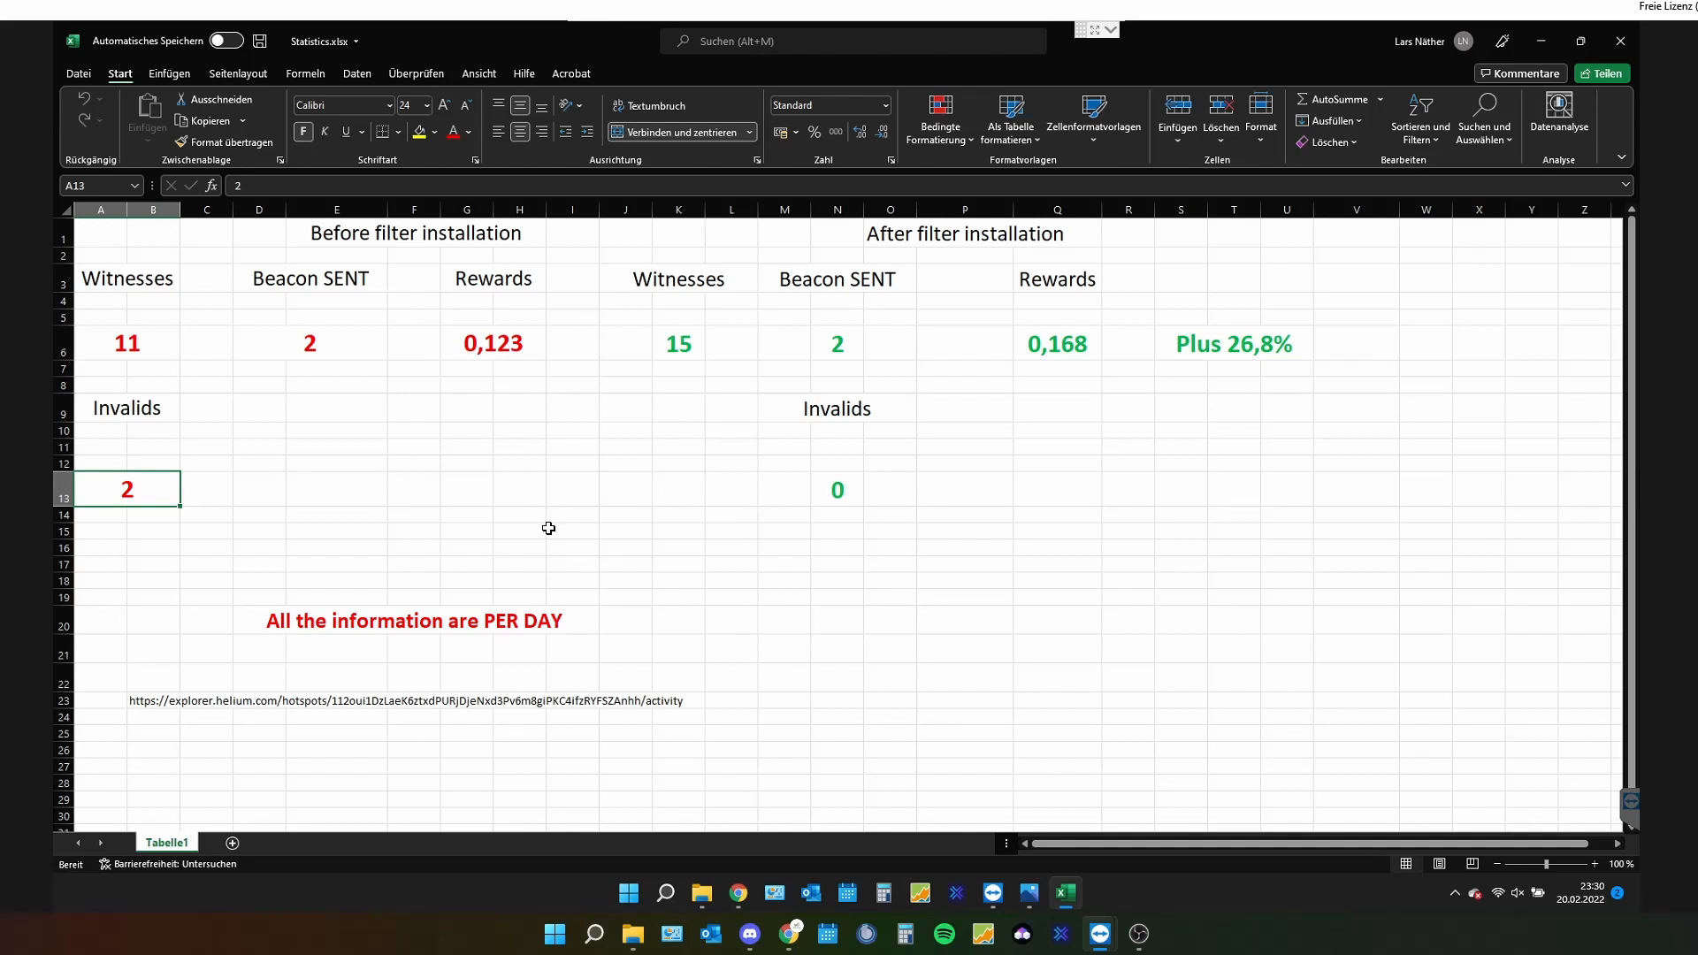
{"action": "left_click", "coordinate": [836, 489]}
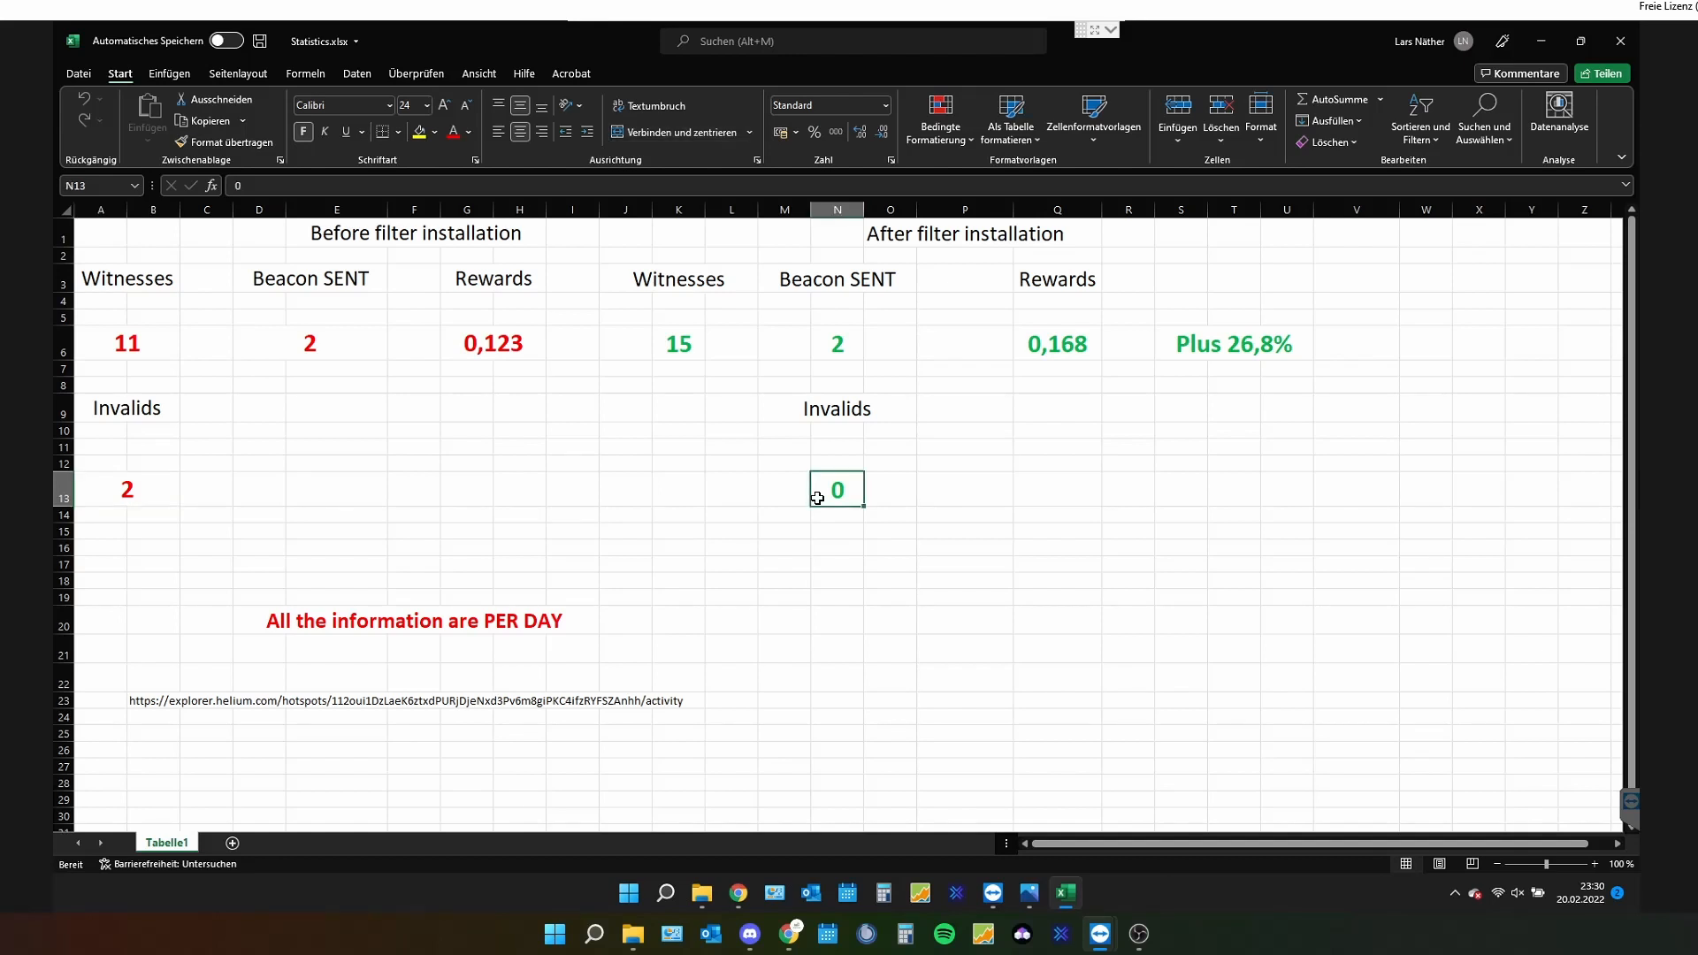
{"action": "mouse_move", "coordinate": [1559, 51]}
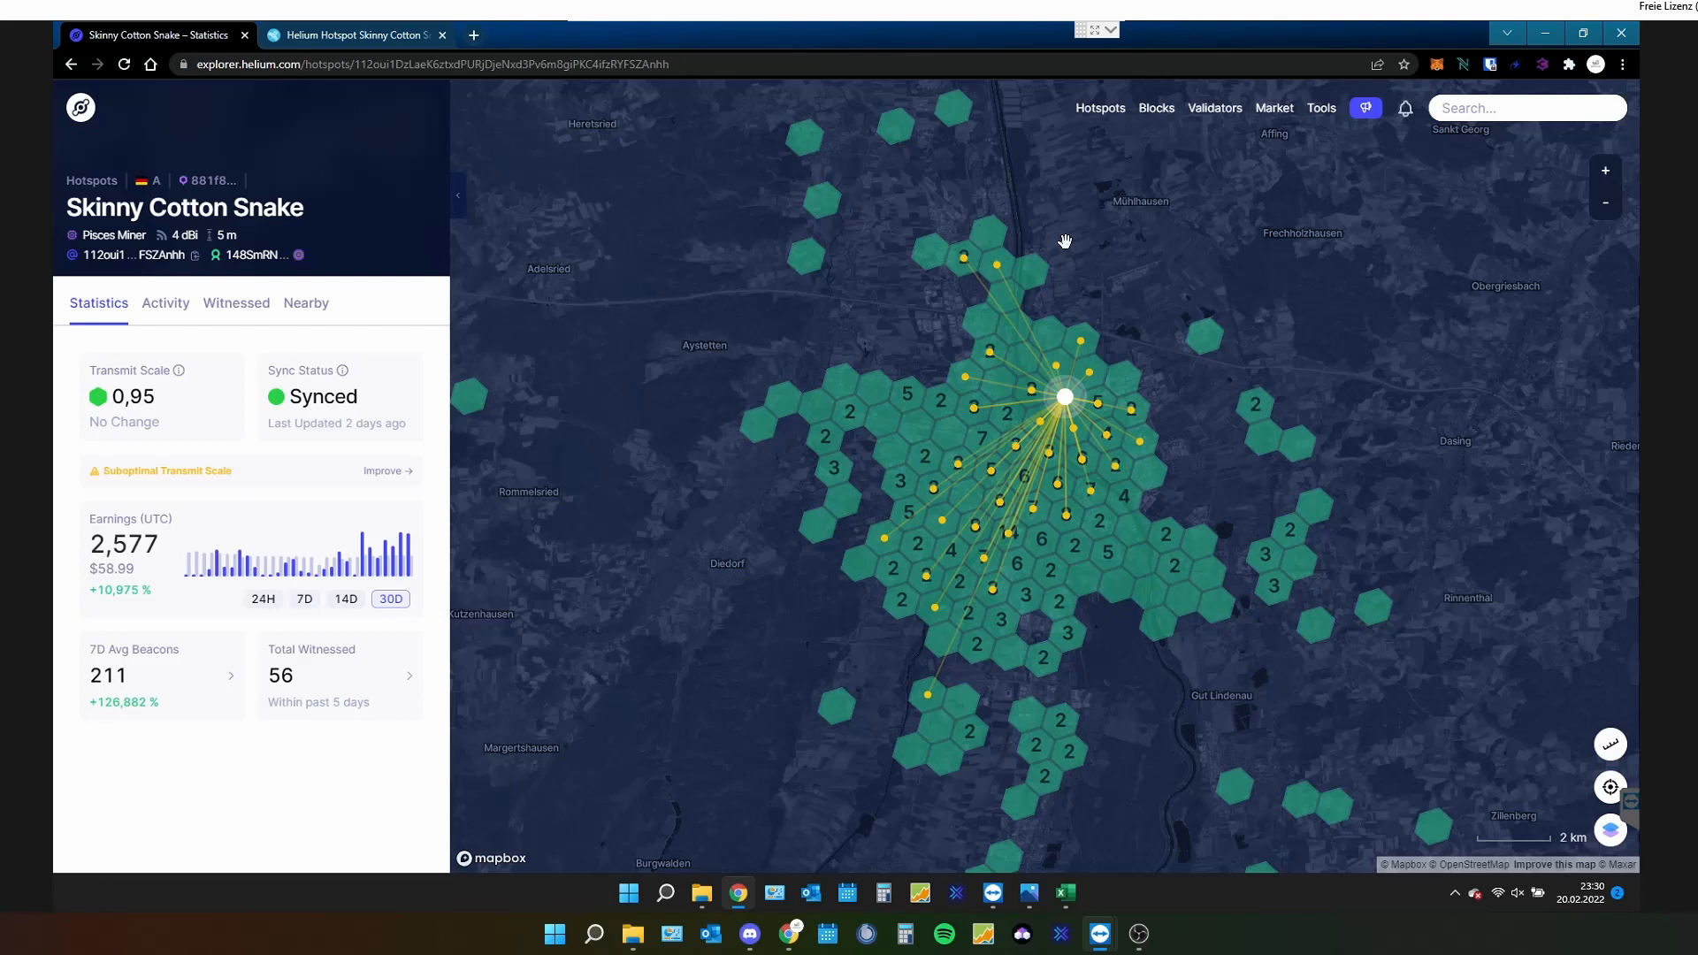
{"action": "mouse_move", "coordinate": [542, 607]}
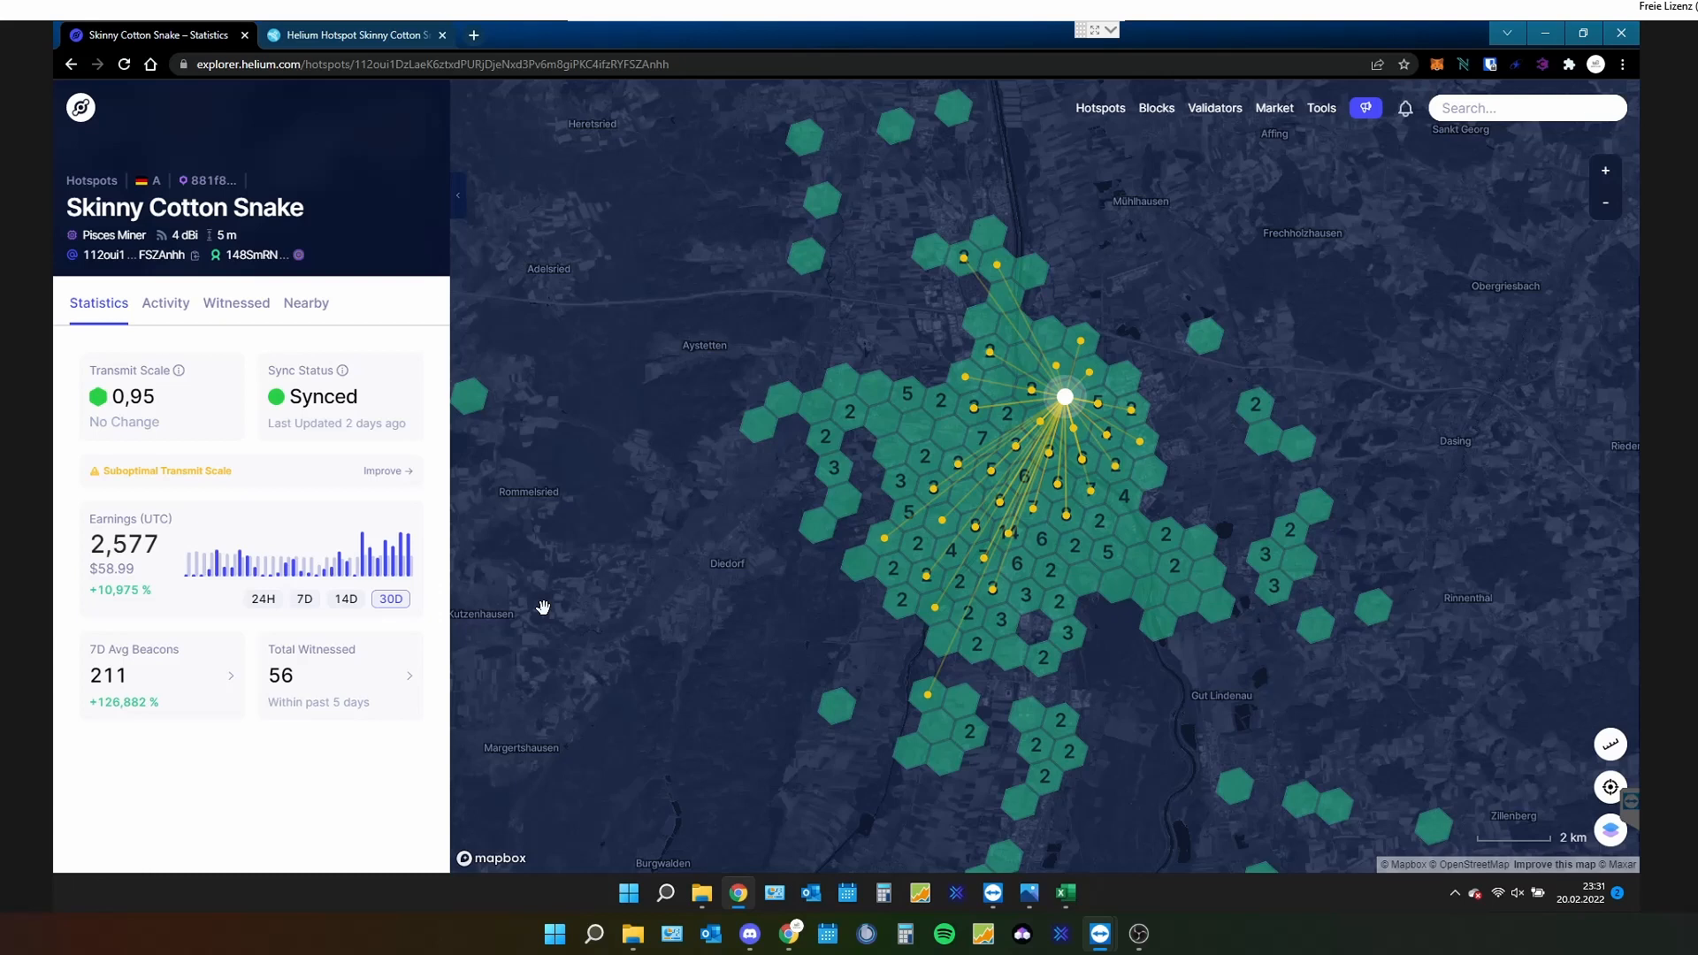
{"action": "mouse_move", "coordinate": [269, 615]}
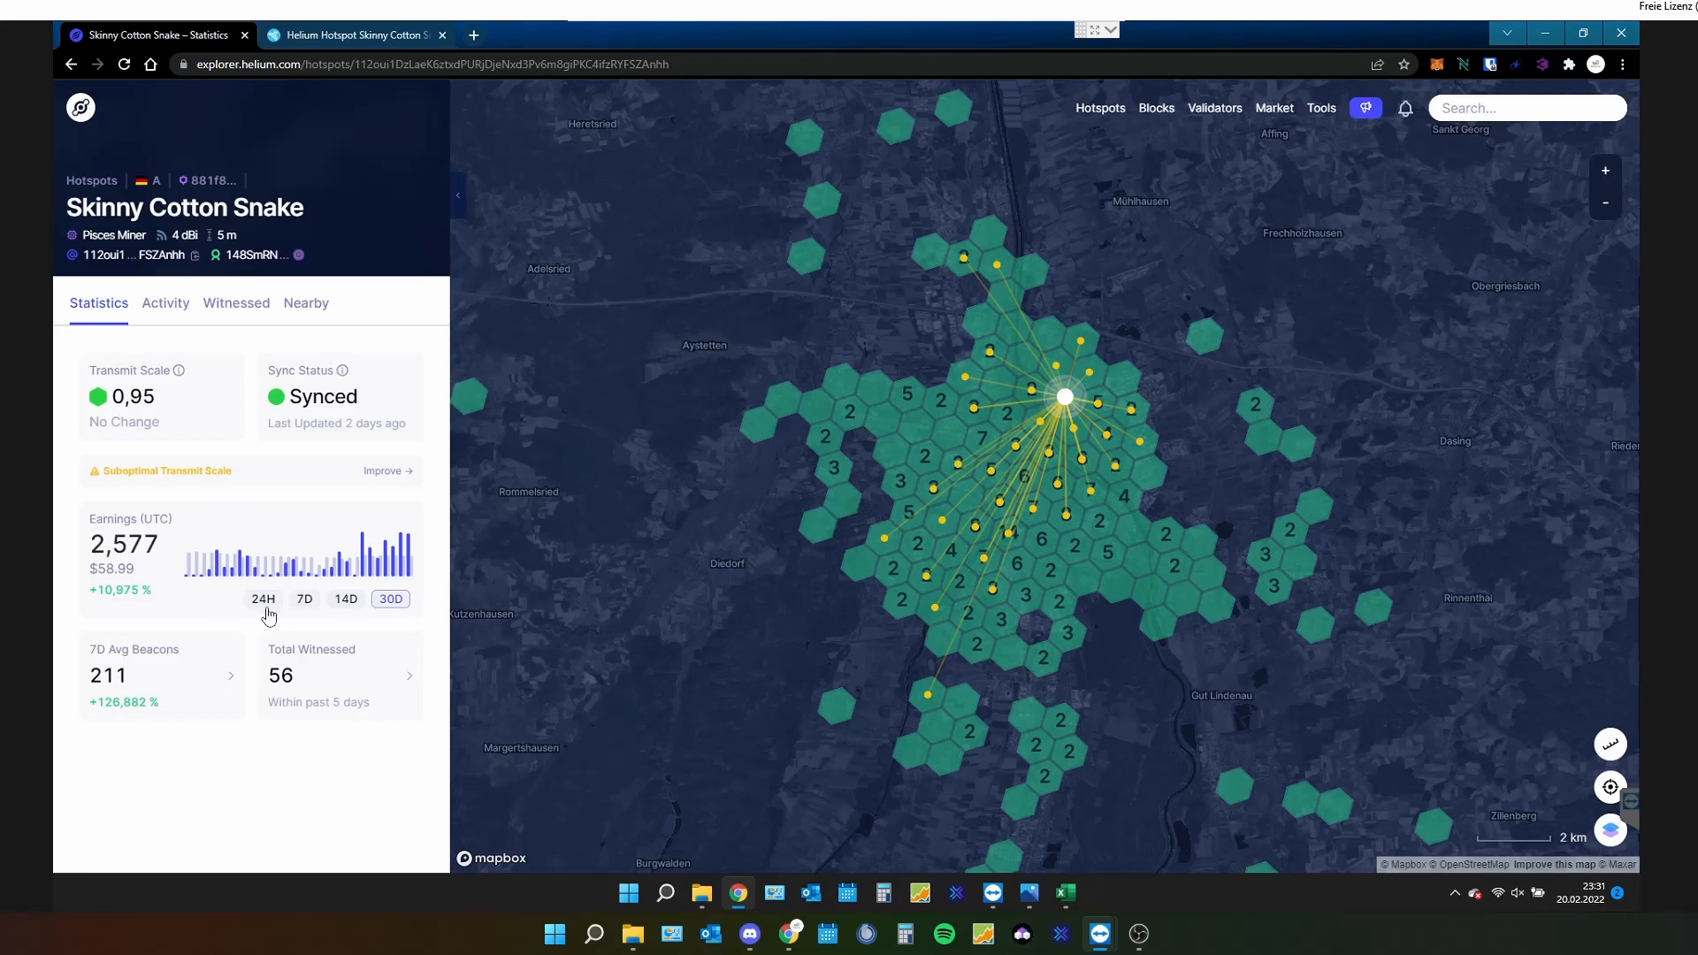
Check Skinny Cotton Snake's 24-hour and 30-day earnings, then go to its HeliumTracker tab
{"action": "left_click", "coordinate": [262, 598]}
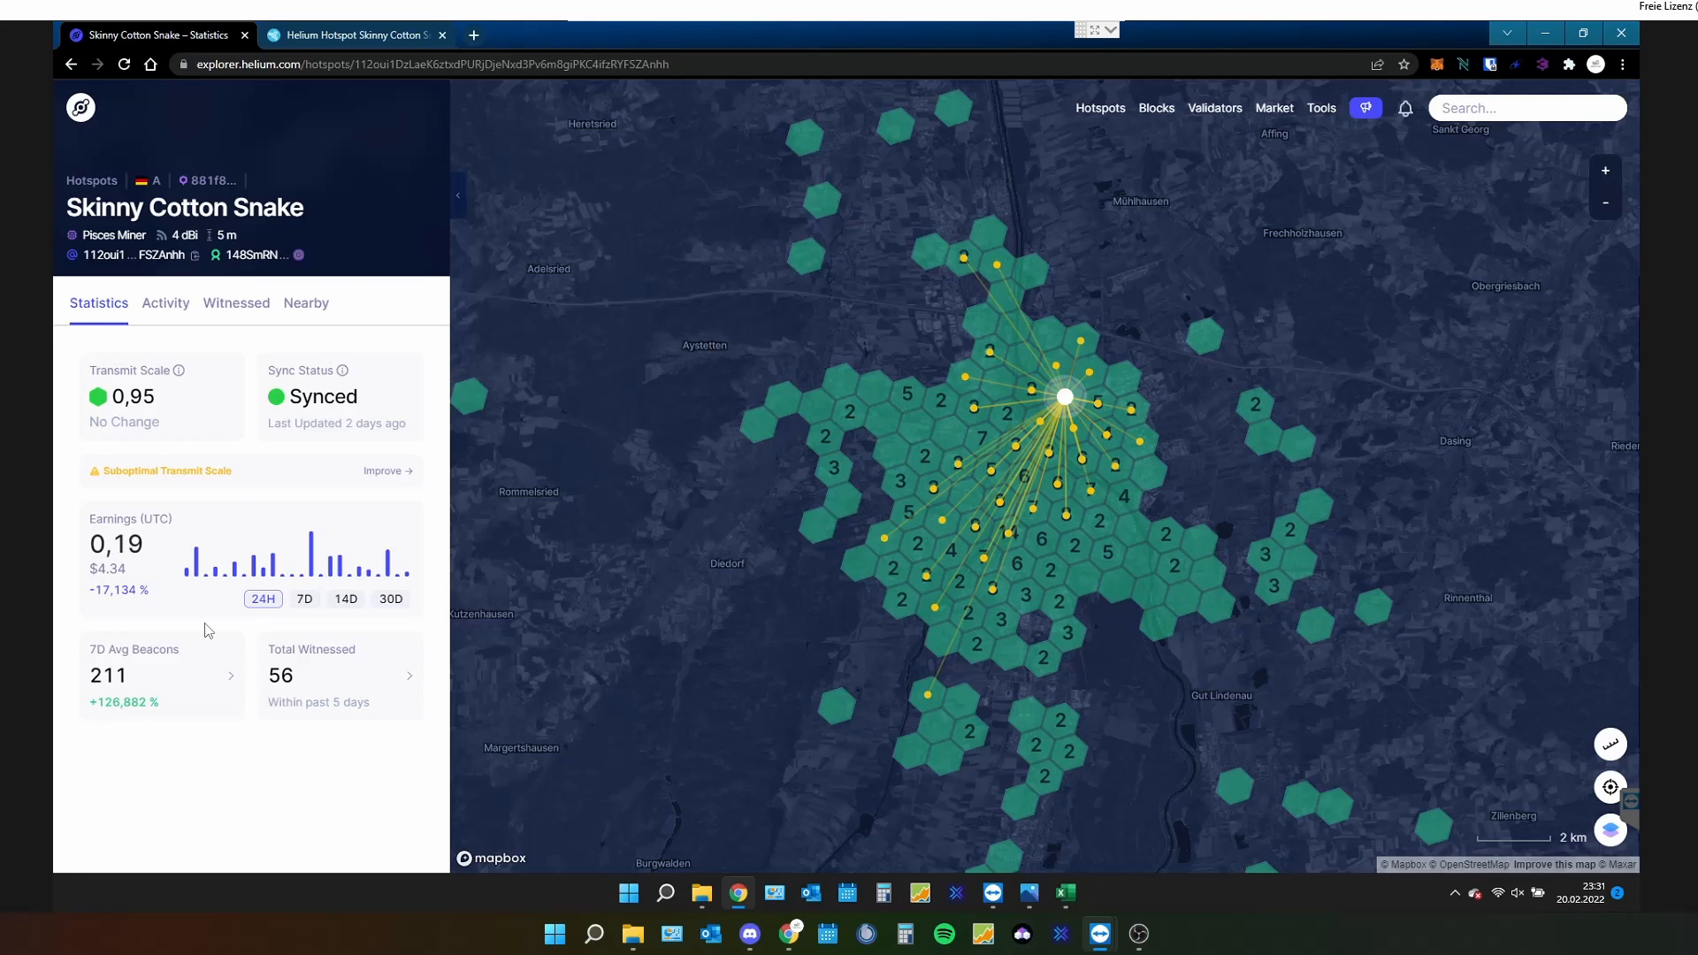
{"action": "mouse_move", "coordinate": [360, 618]}
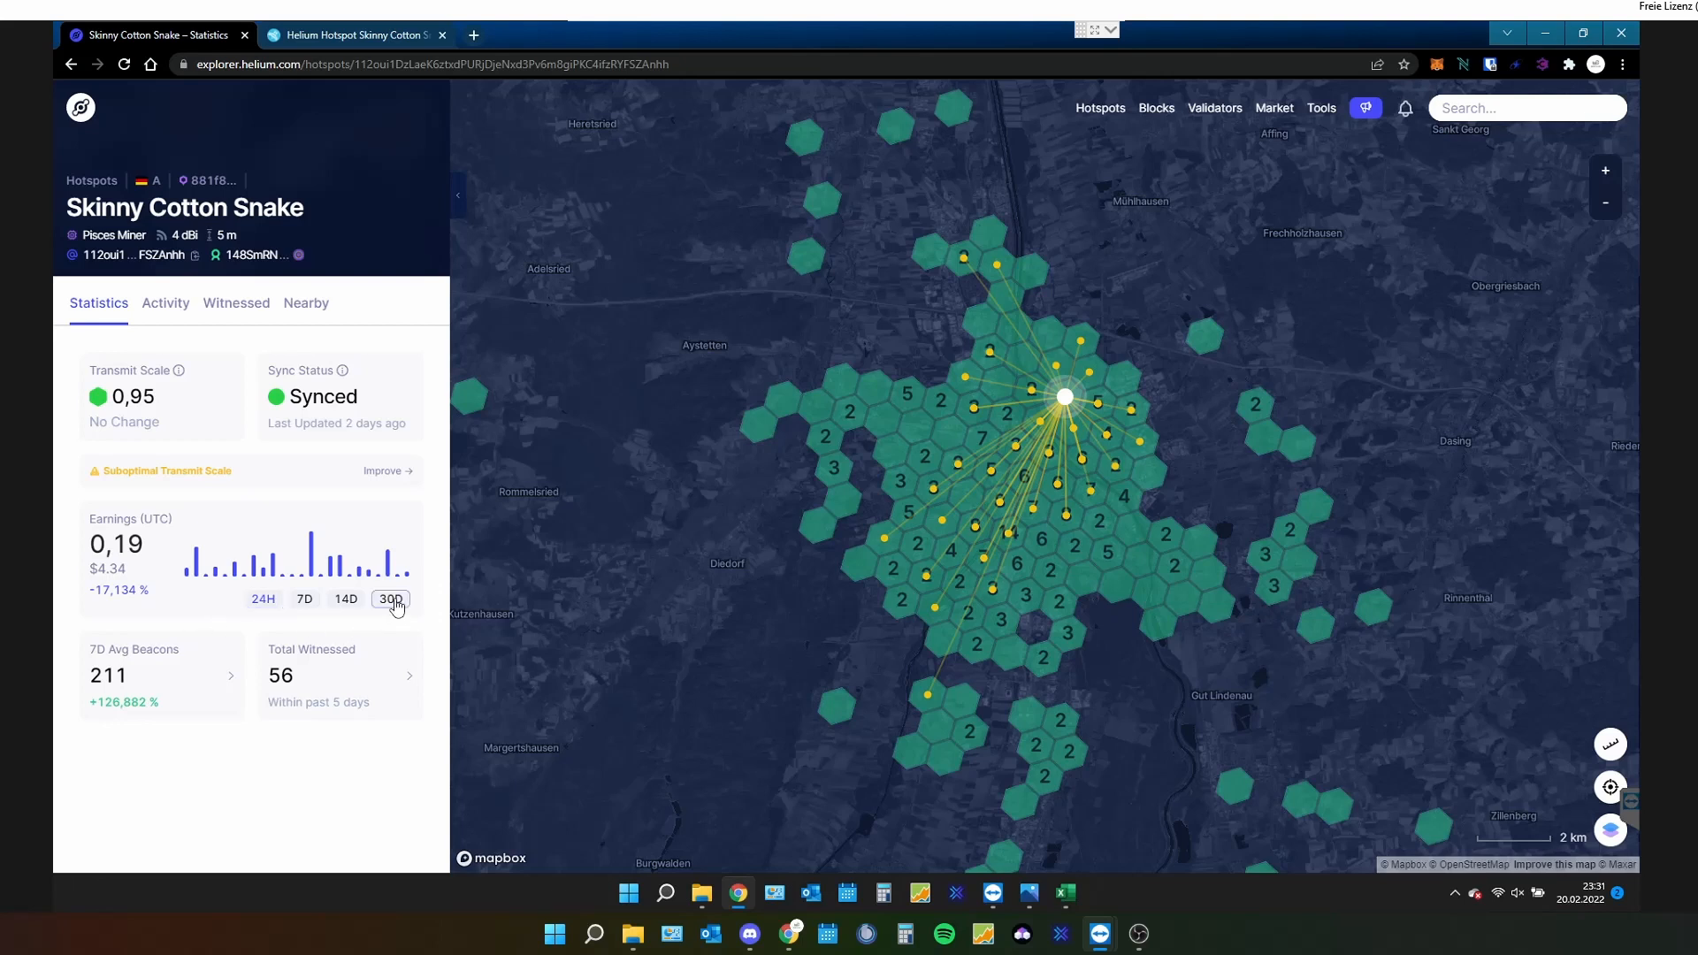
{"action": "left_click", "coordinate": [390, 599]}
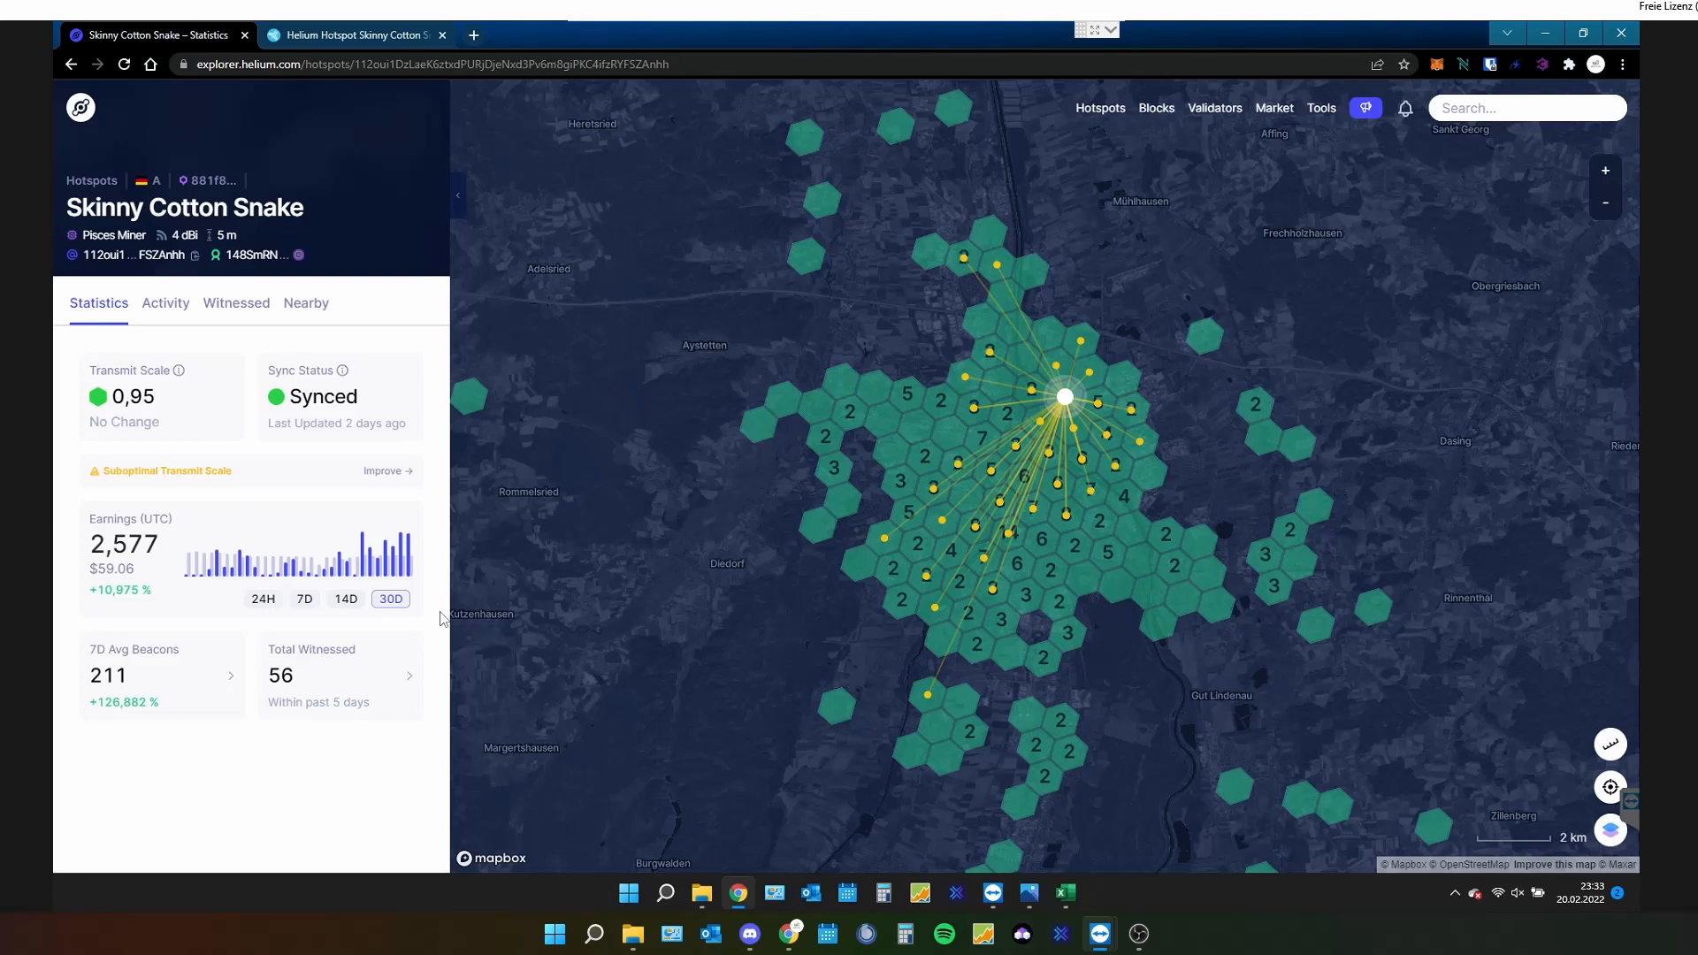
{"action": "mouse_move", "coordinate": [468, 761]}
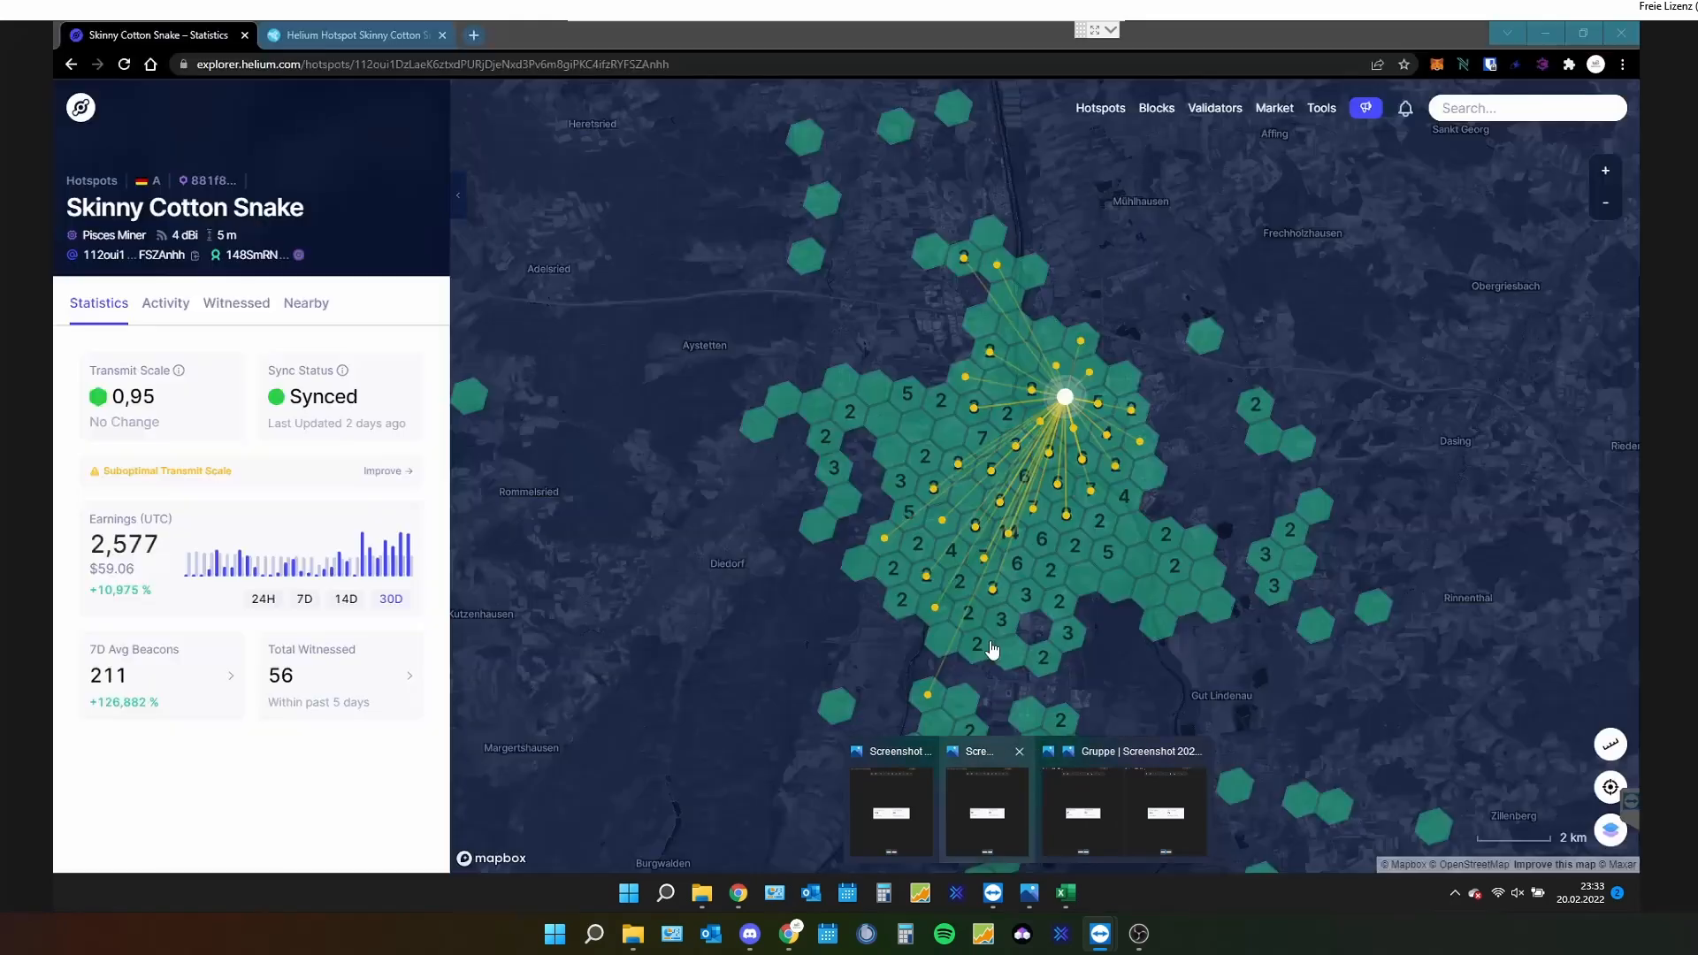
{"action": "mouse_move", "coordinate": [378, 794]}
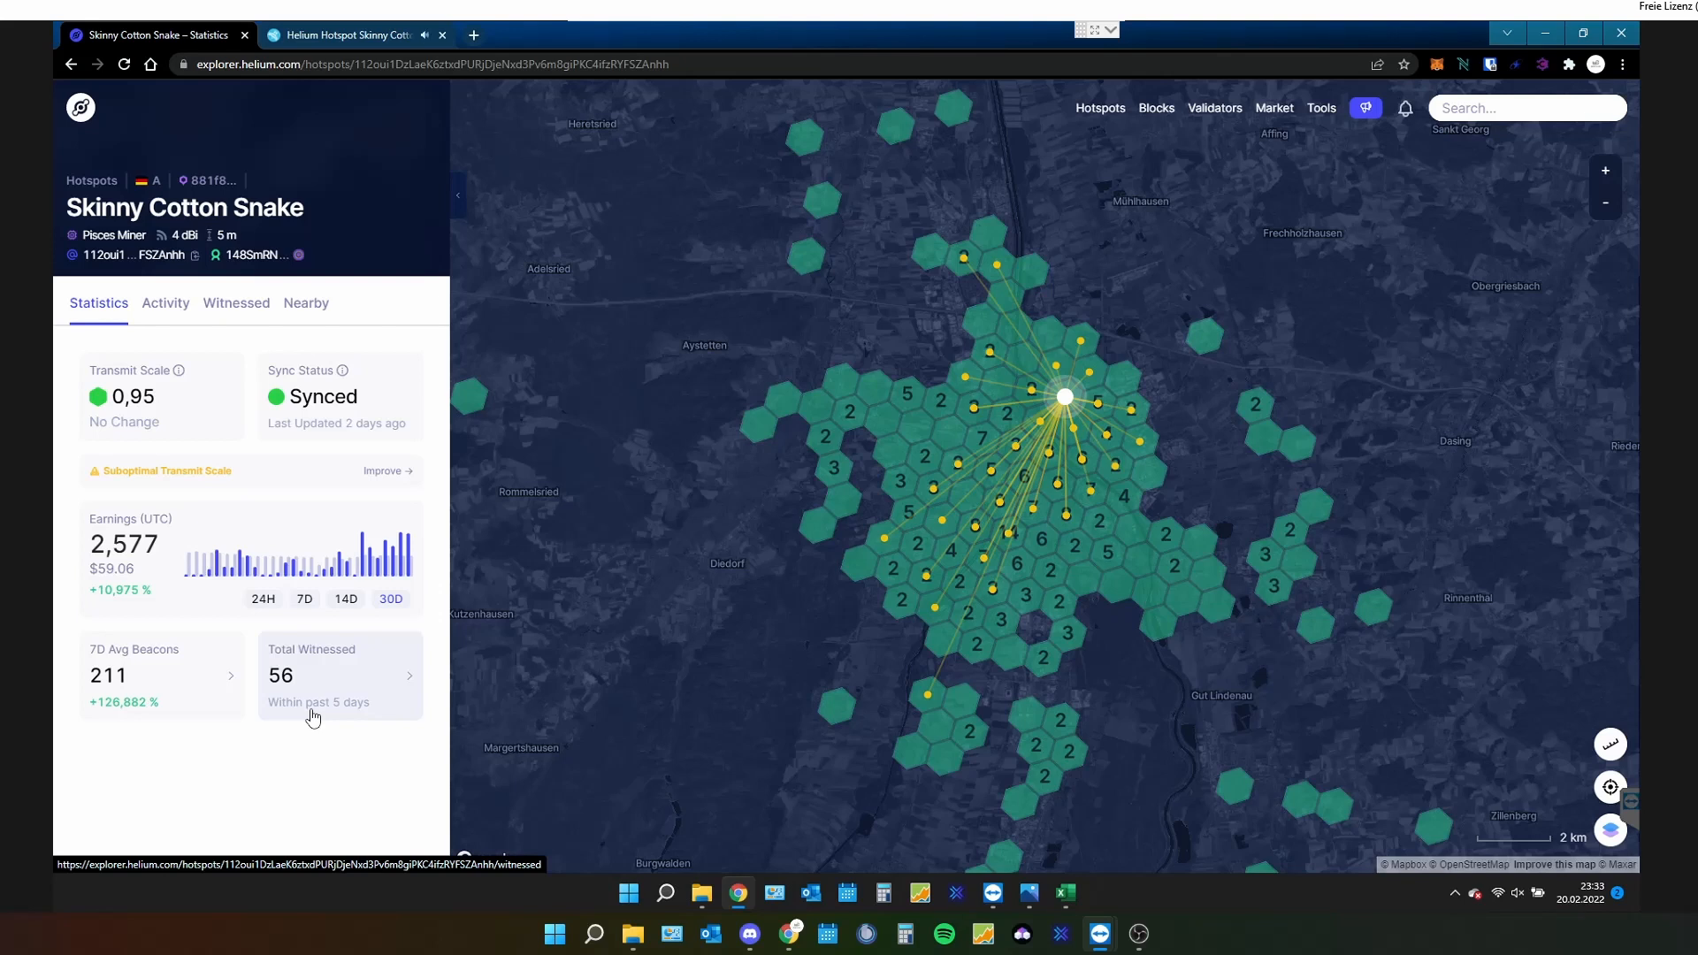
{"action": "left_click", "coordinate": [352, 34]}
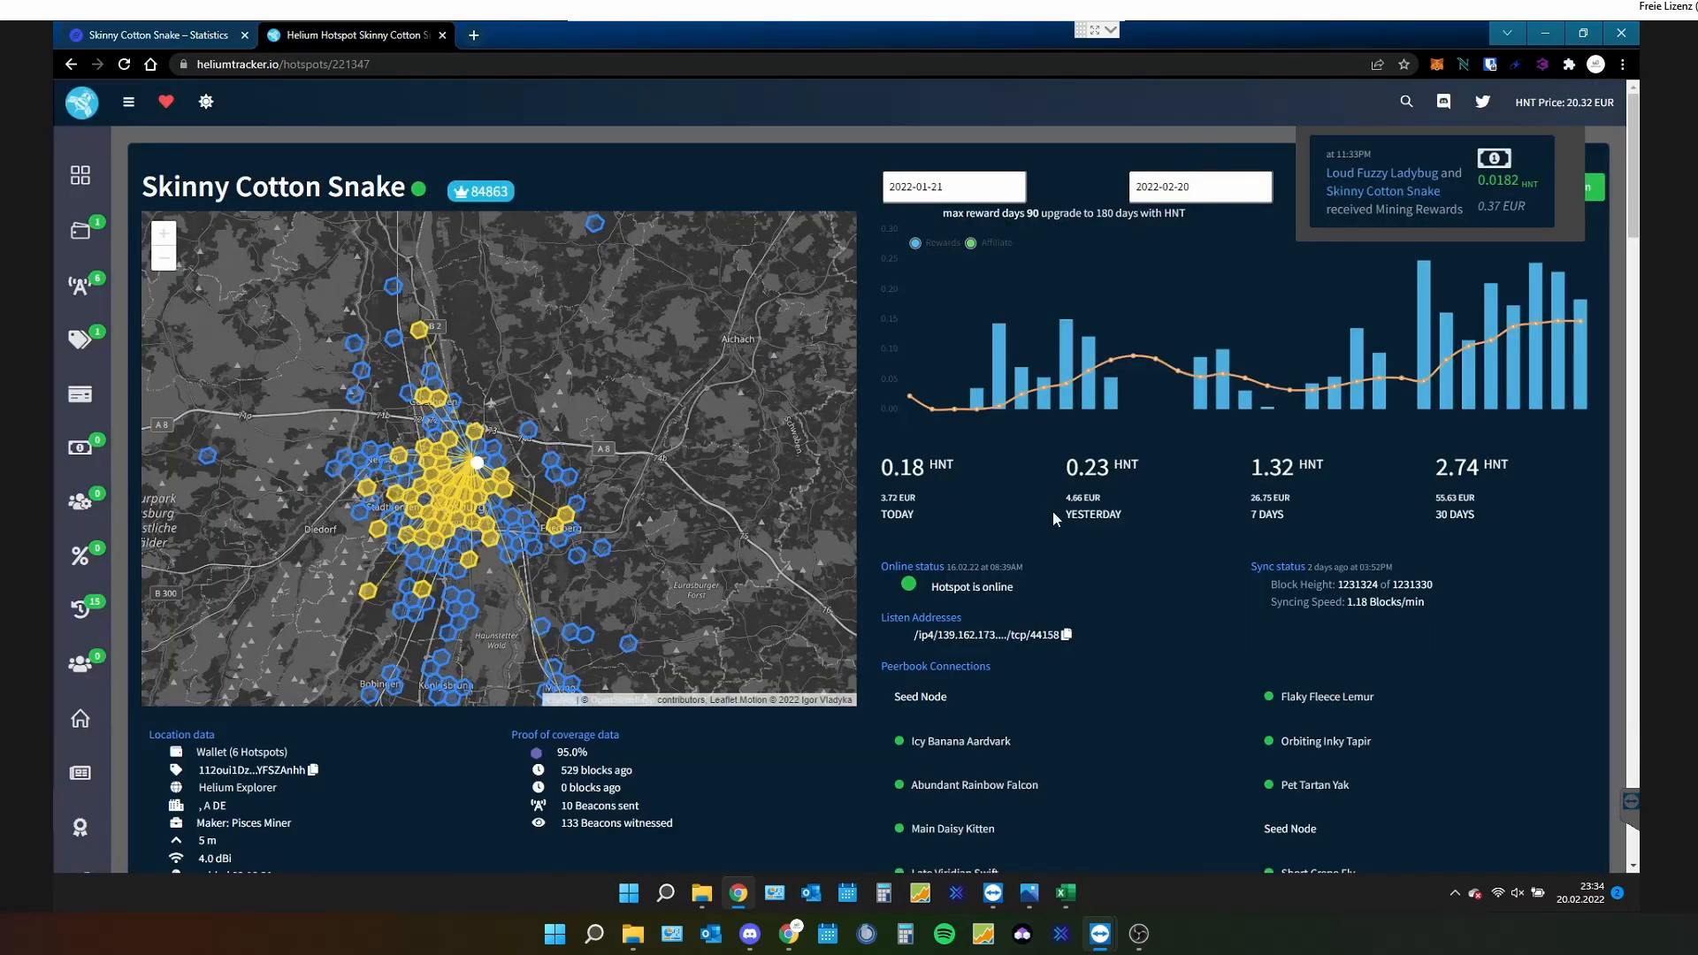
{"action": "mouse_move", "coordinate": [1201, 387]}
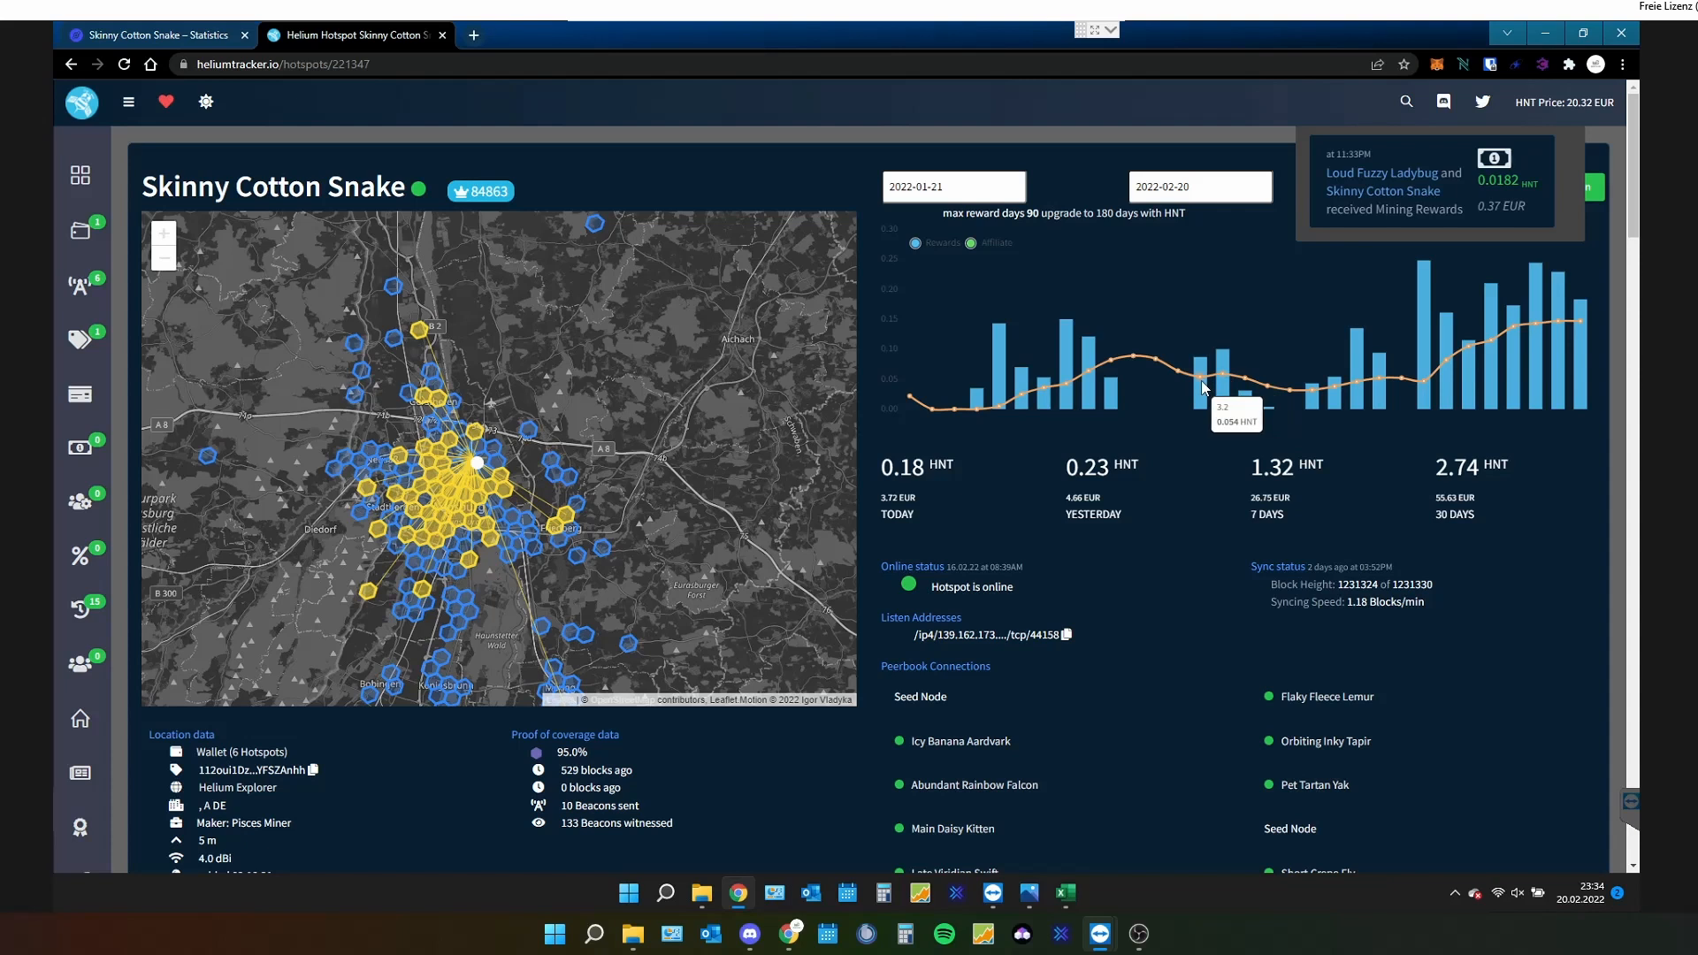
{"action": "mouse_move", "coordinate": [1224, 377]}
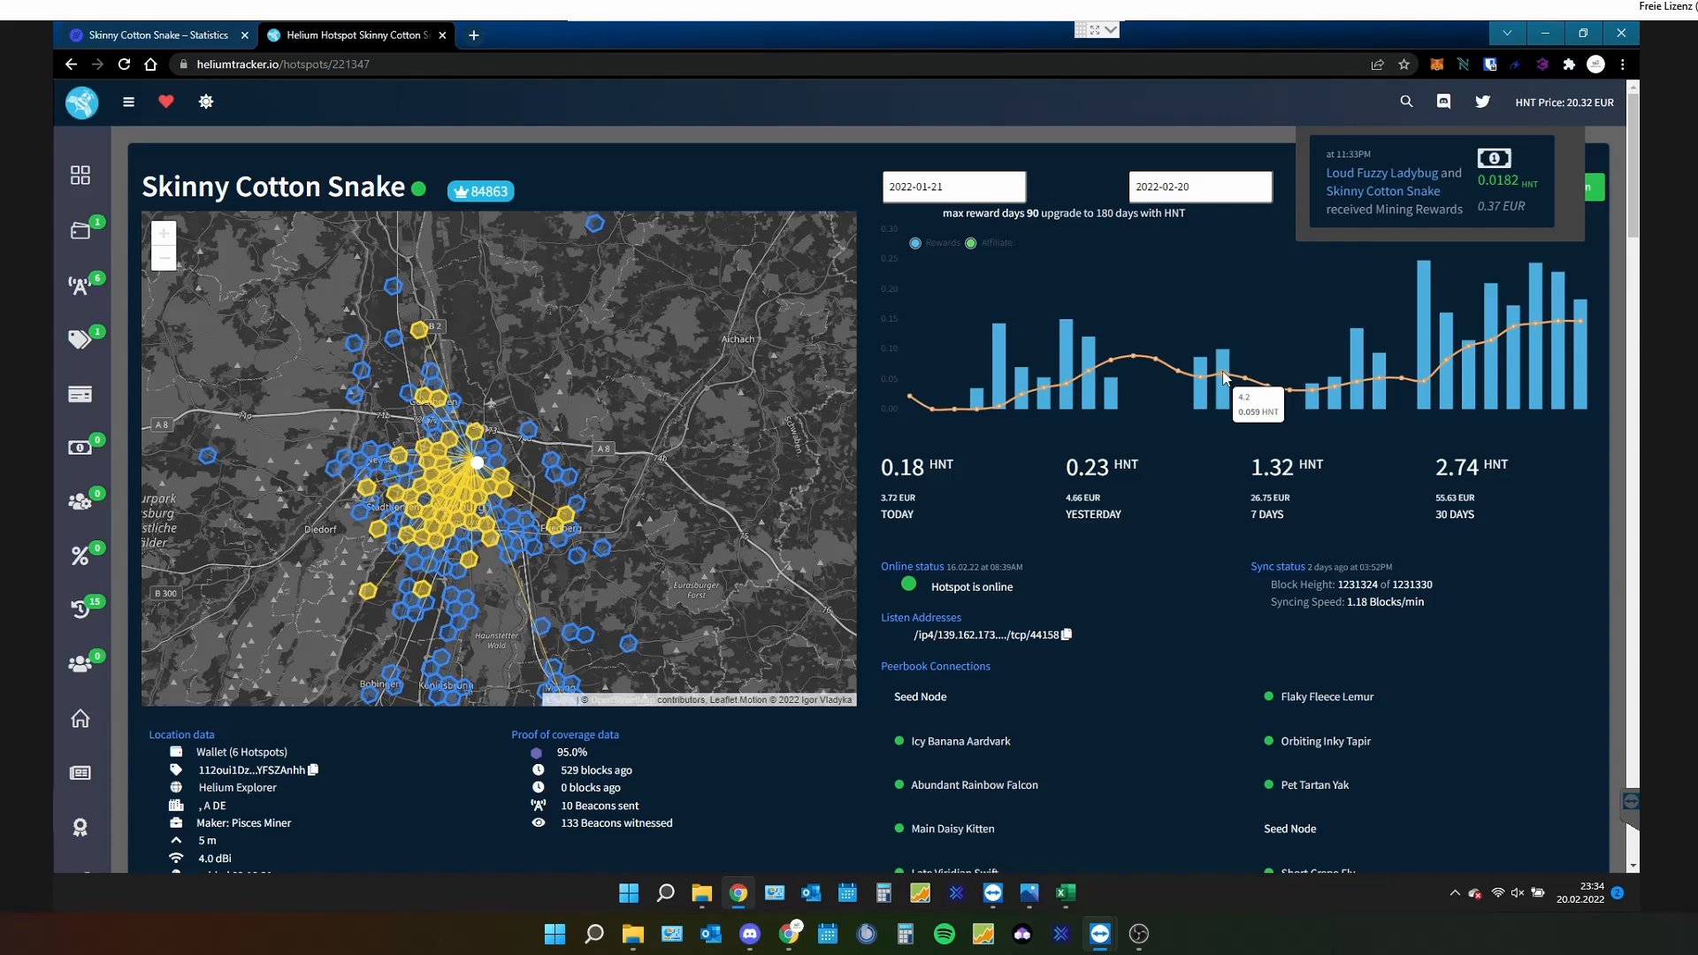
{"action": "mouse_move", "coordinate": [1249, 449]}
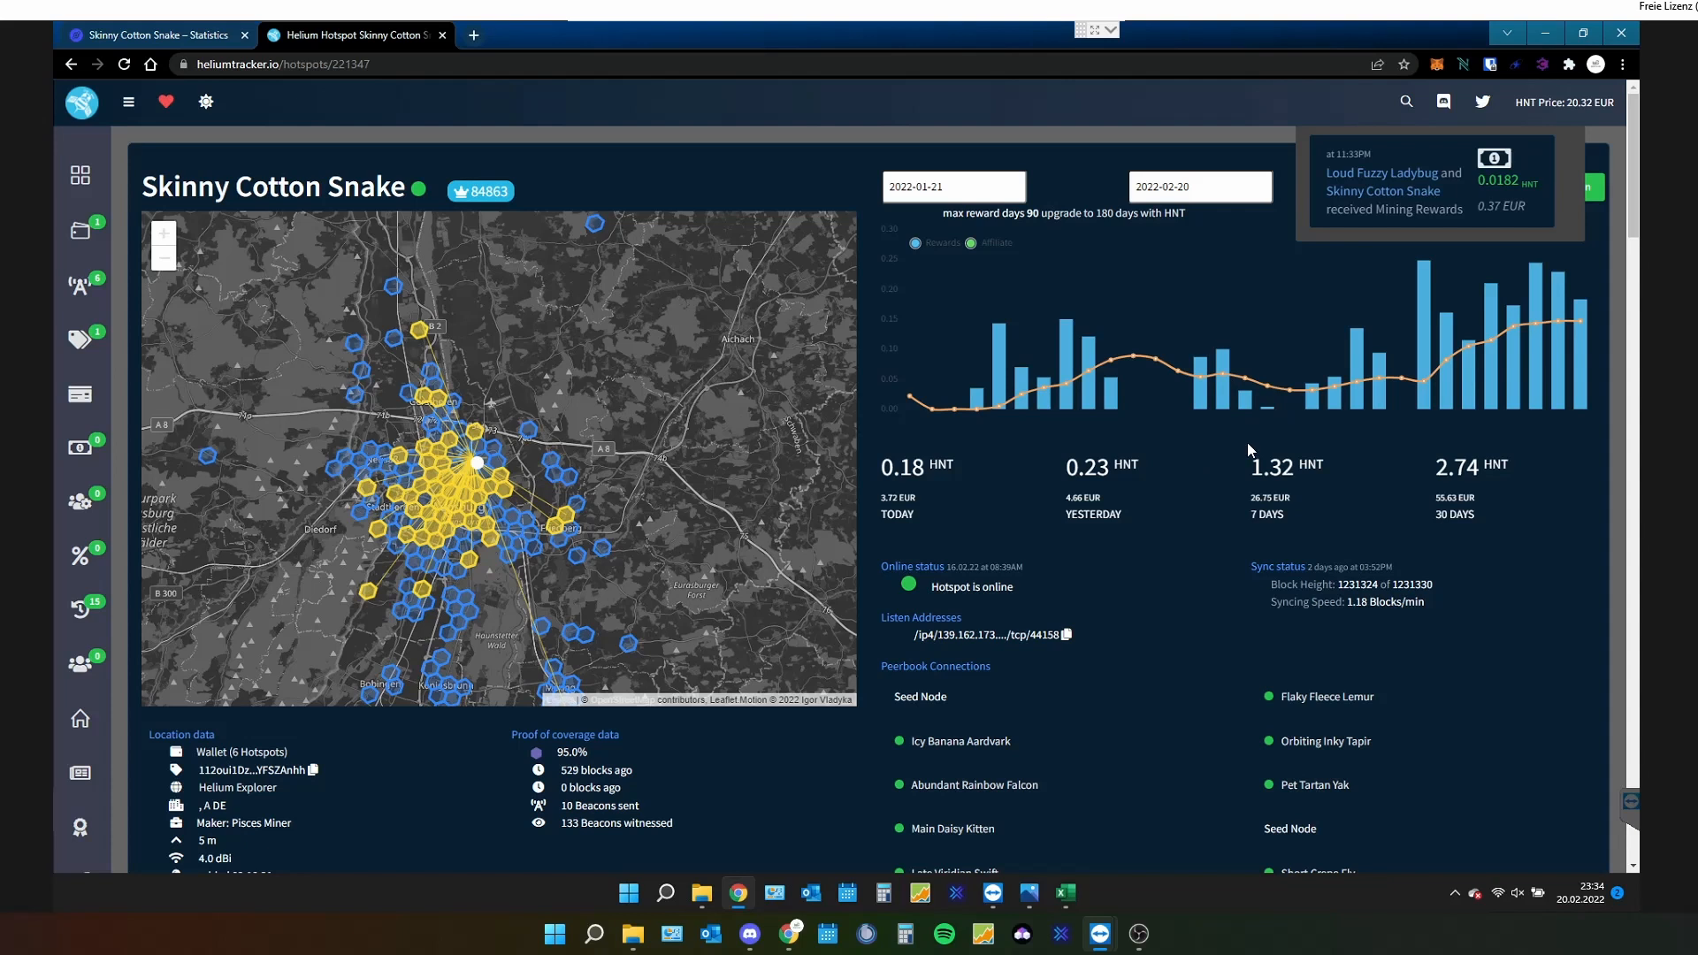
{"action": "mouse_move", "coordinate": [1299, 392]}
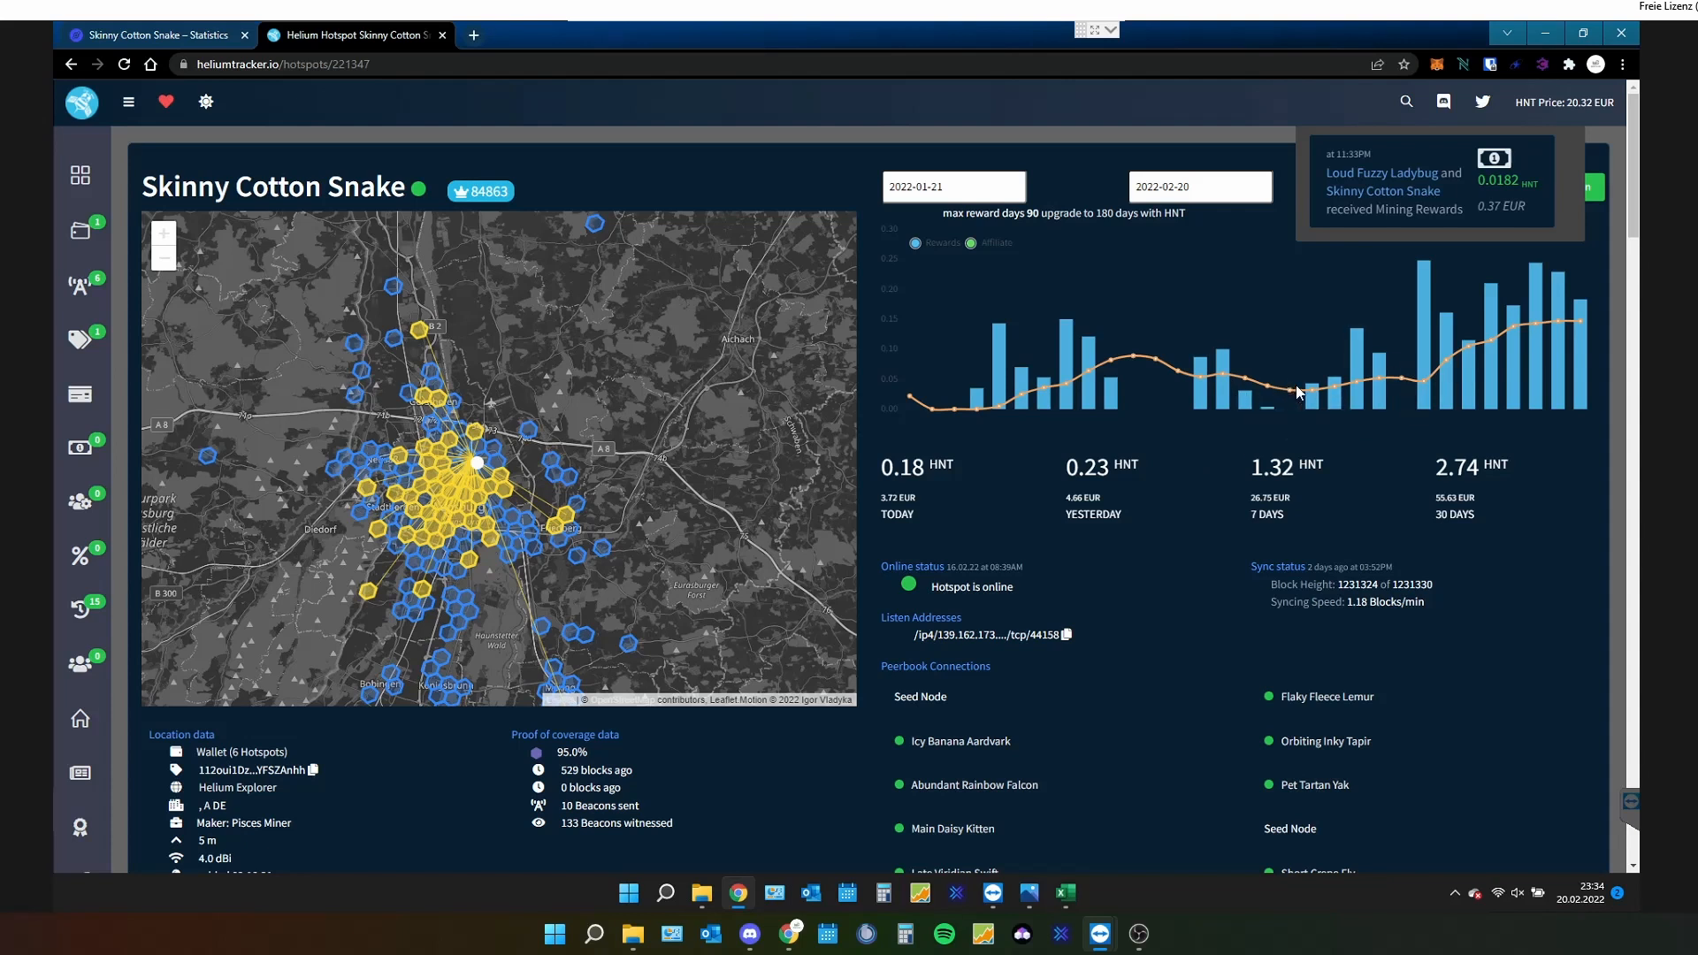
{"action": "mouse_move", "coordinate": [1297, 395]}
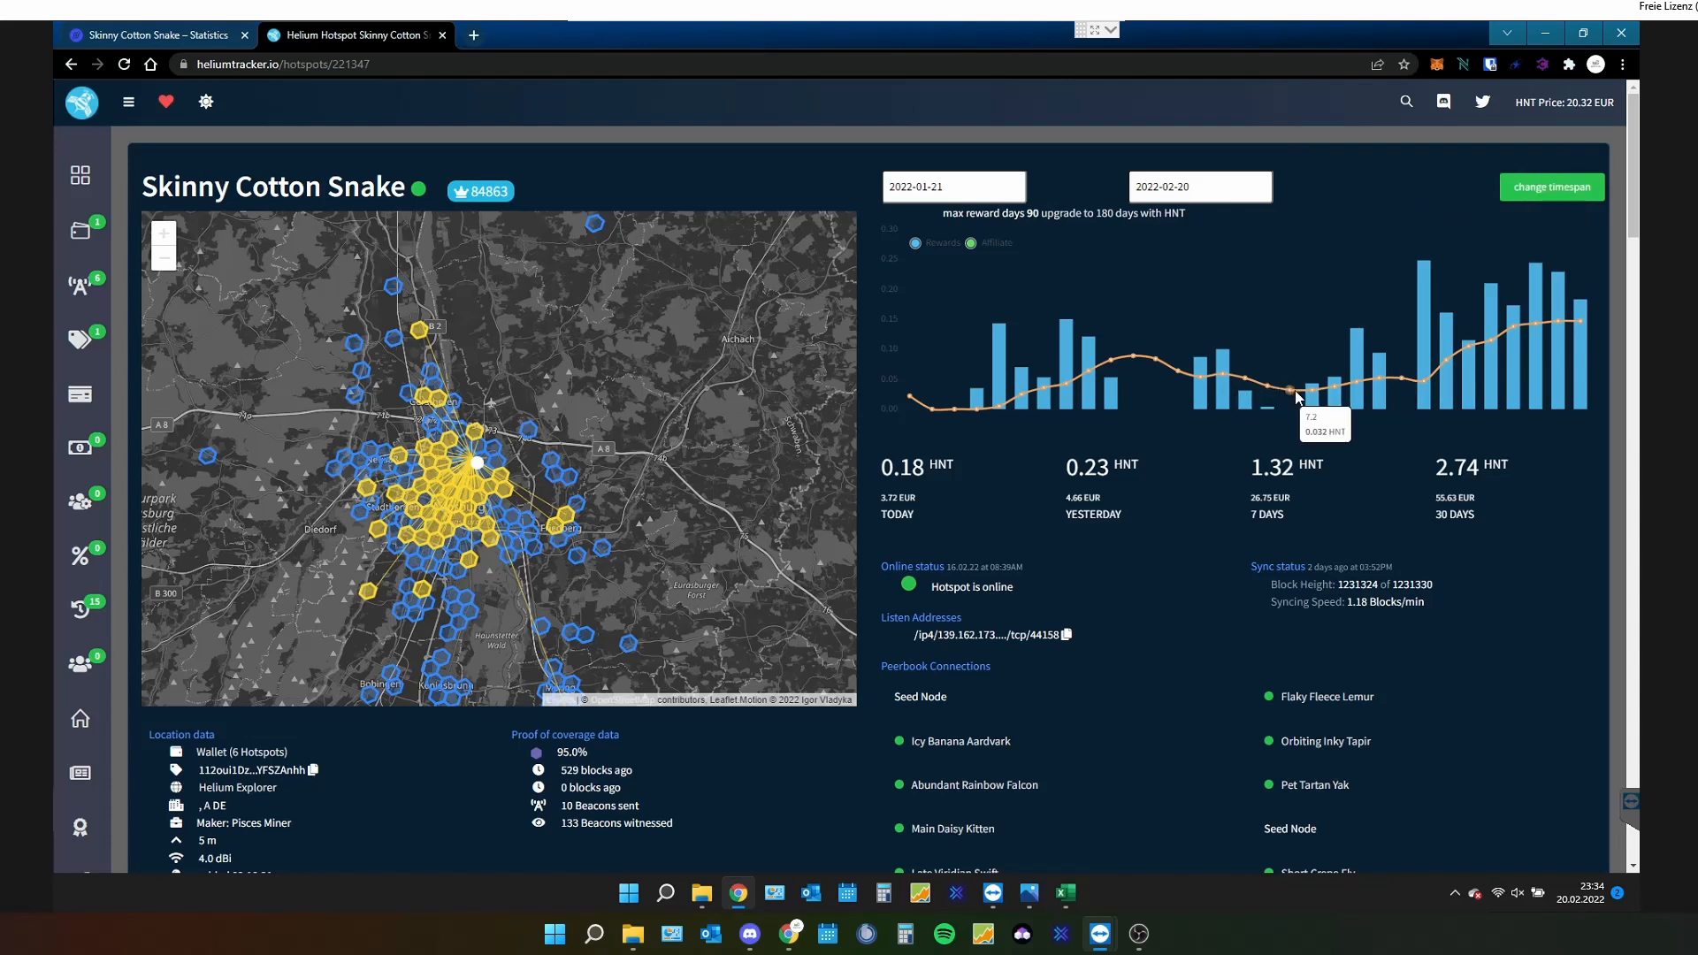
{"action": "mouse_move", "coordinate": [1332, 397]}
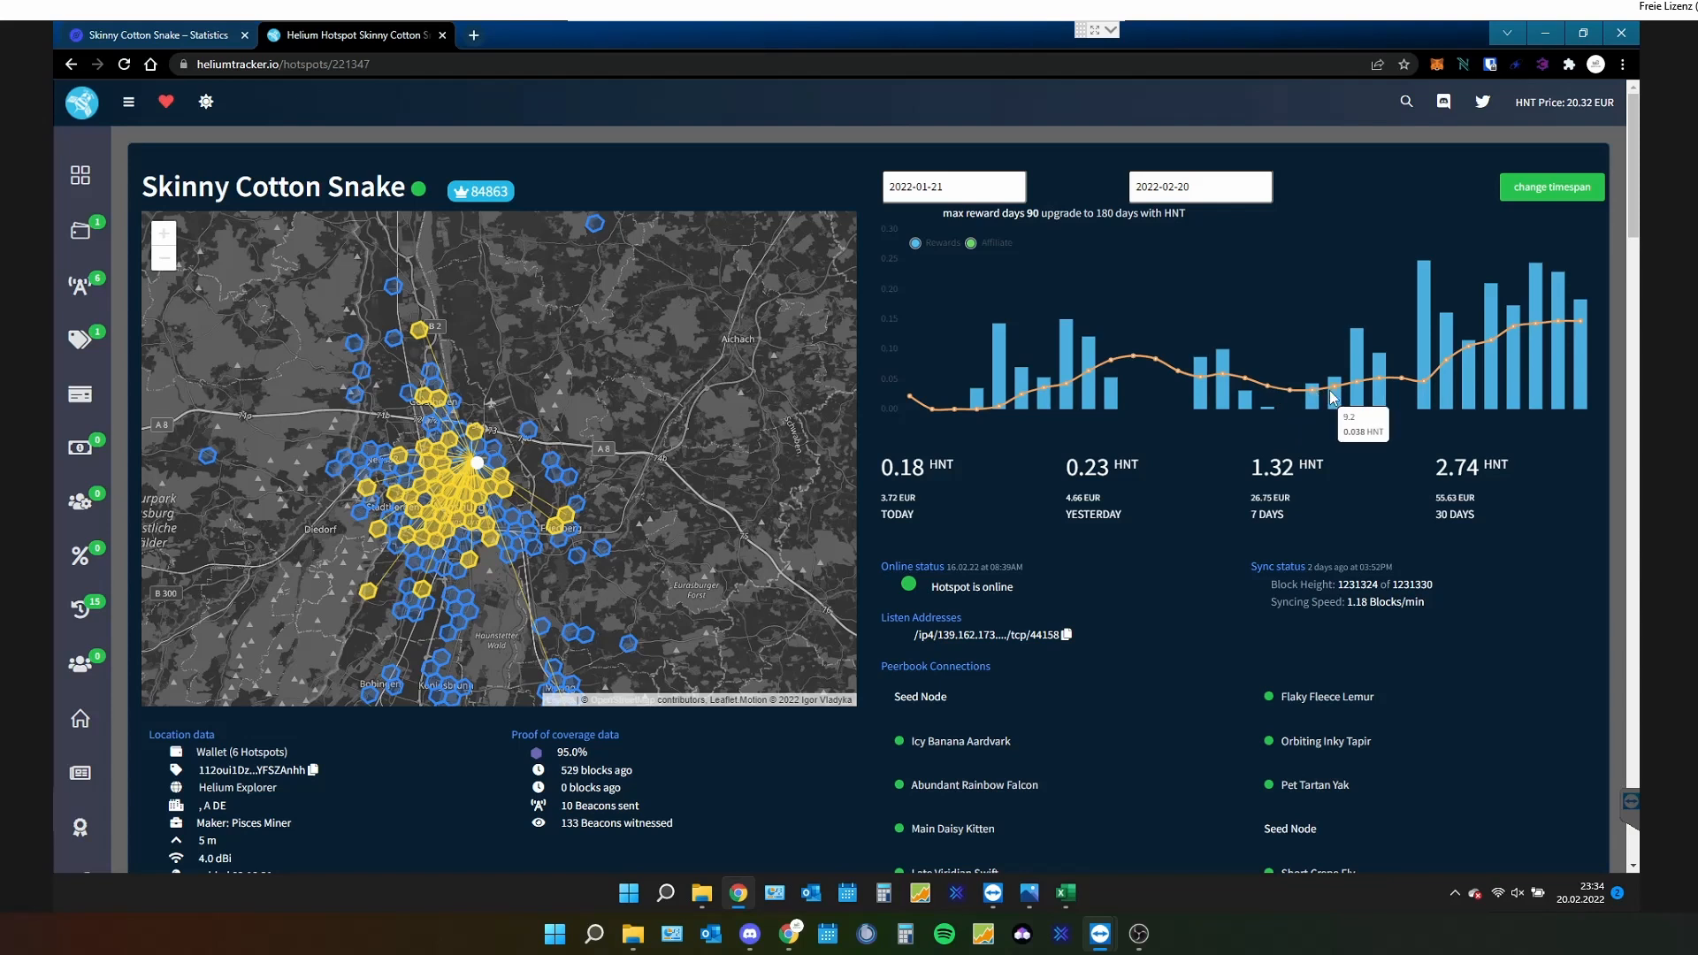
{"action": "mouse_move", "coordinate": [1374, 400]}
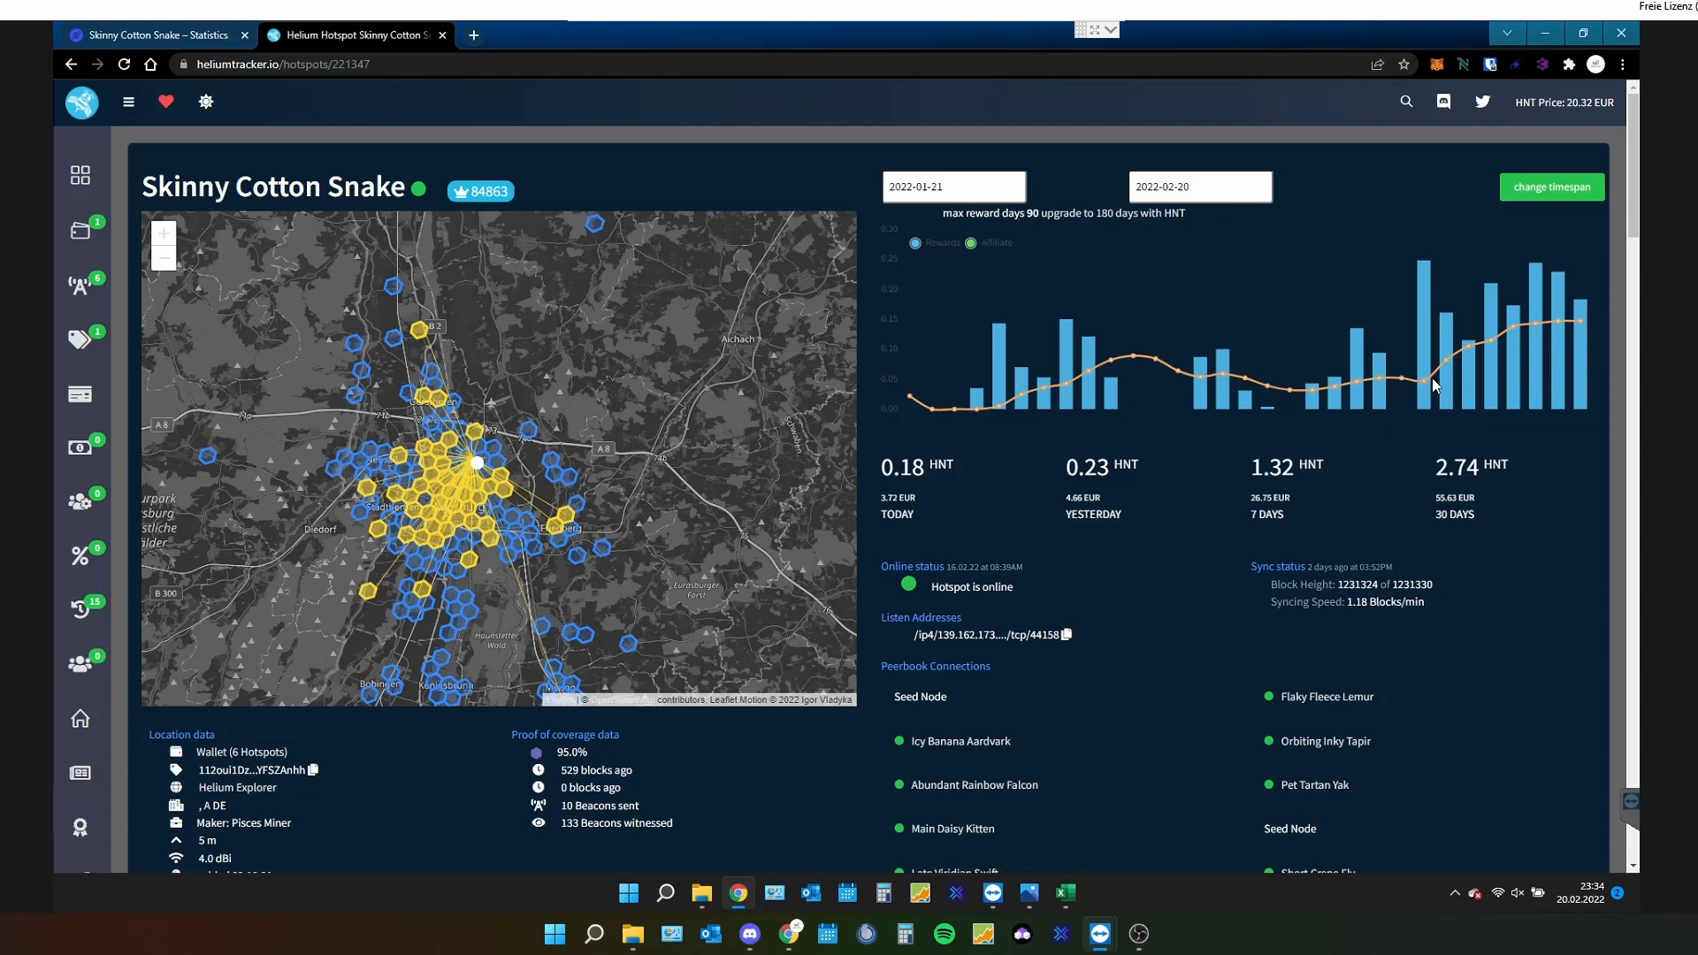
{"action": "mouse_move", "coordinate": [1427, 385]}
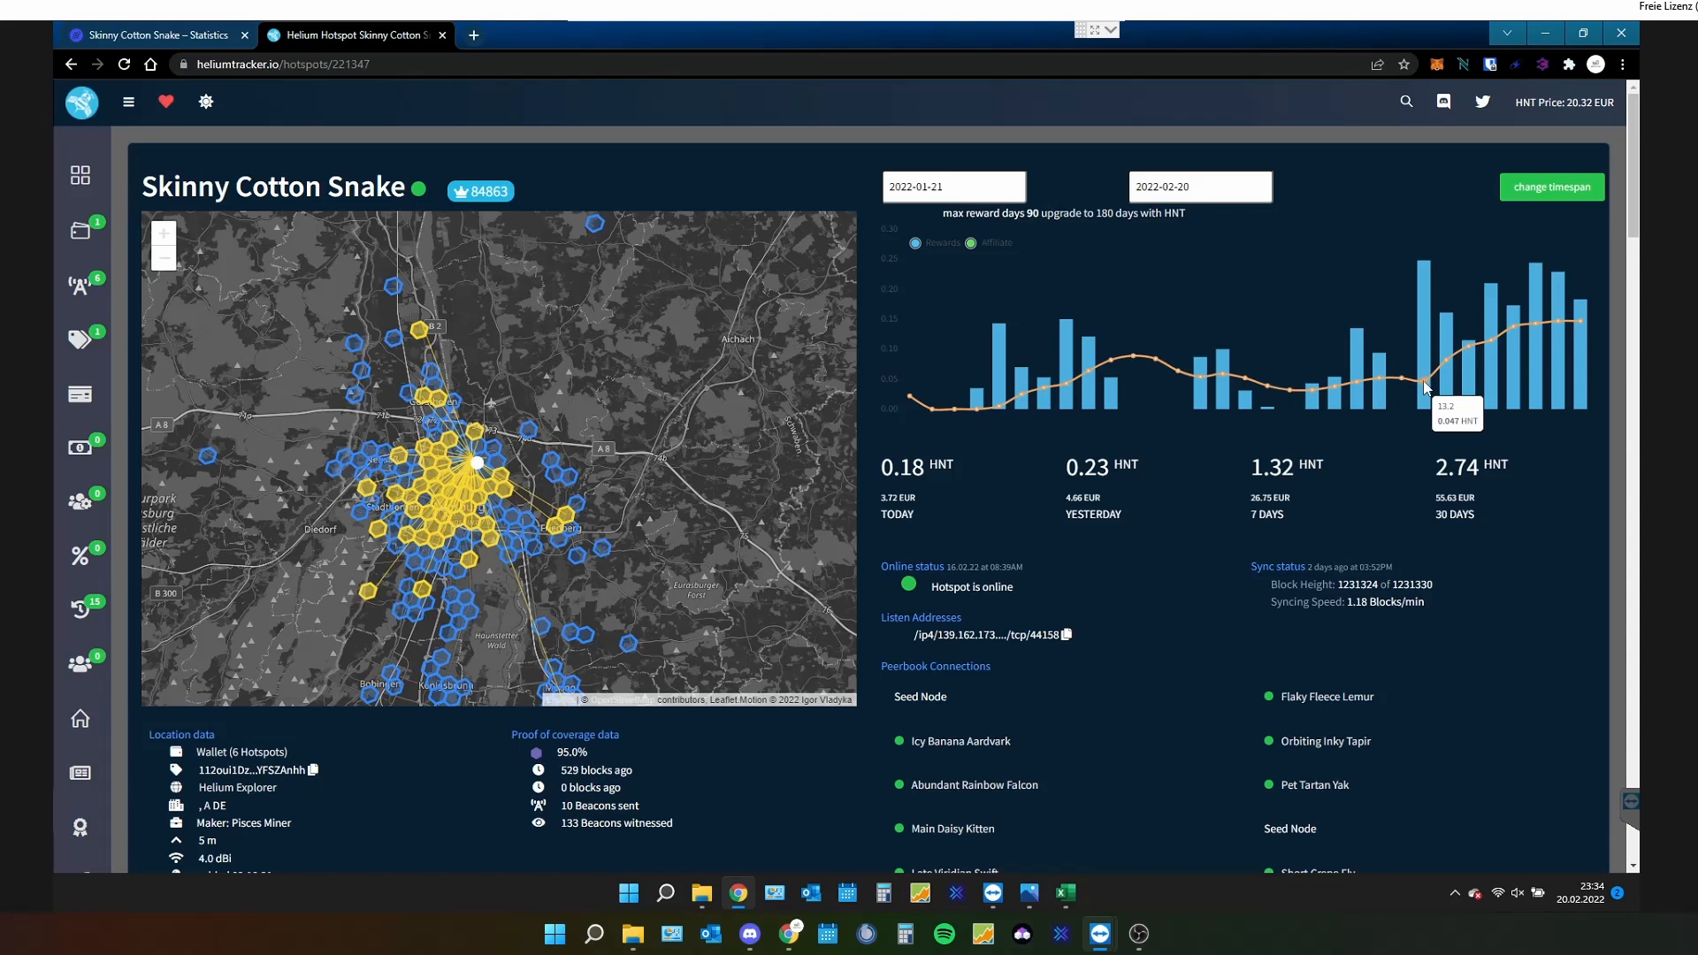
{"action": "mouse_move", "coordinate": [1403, 462]}
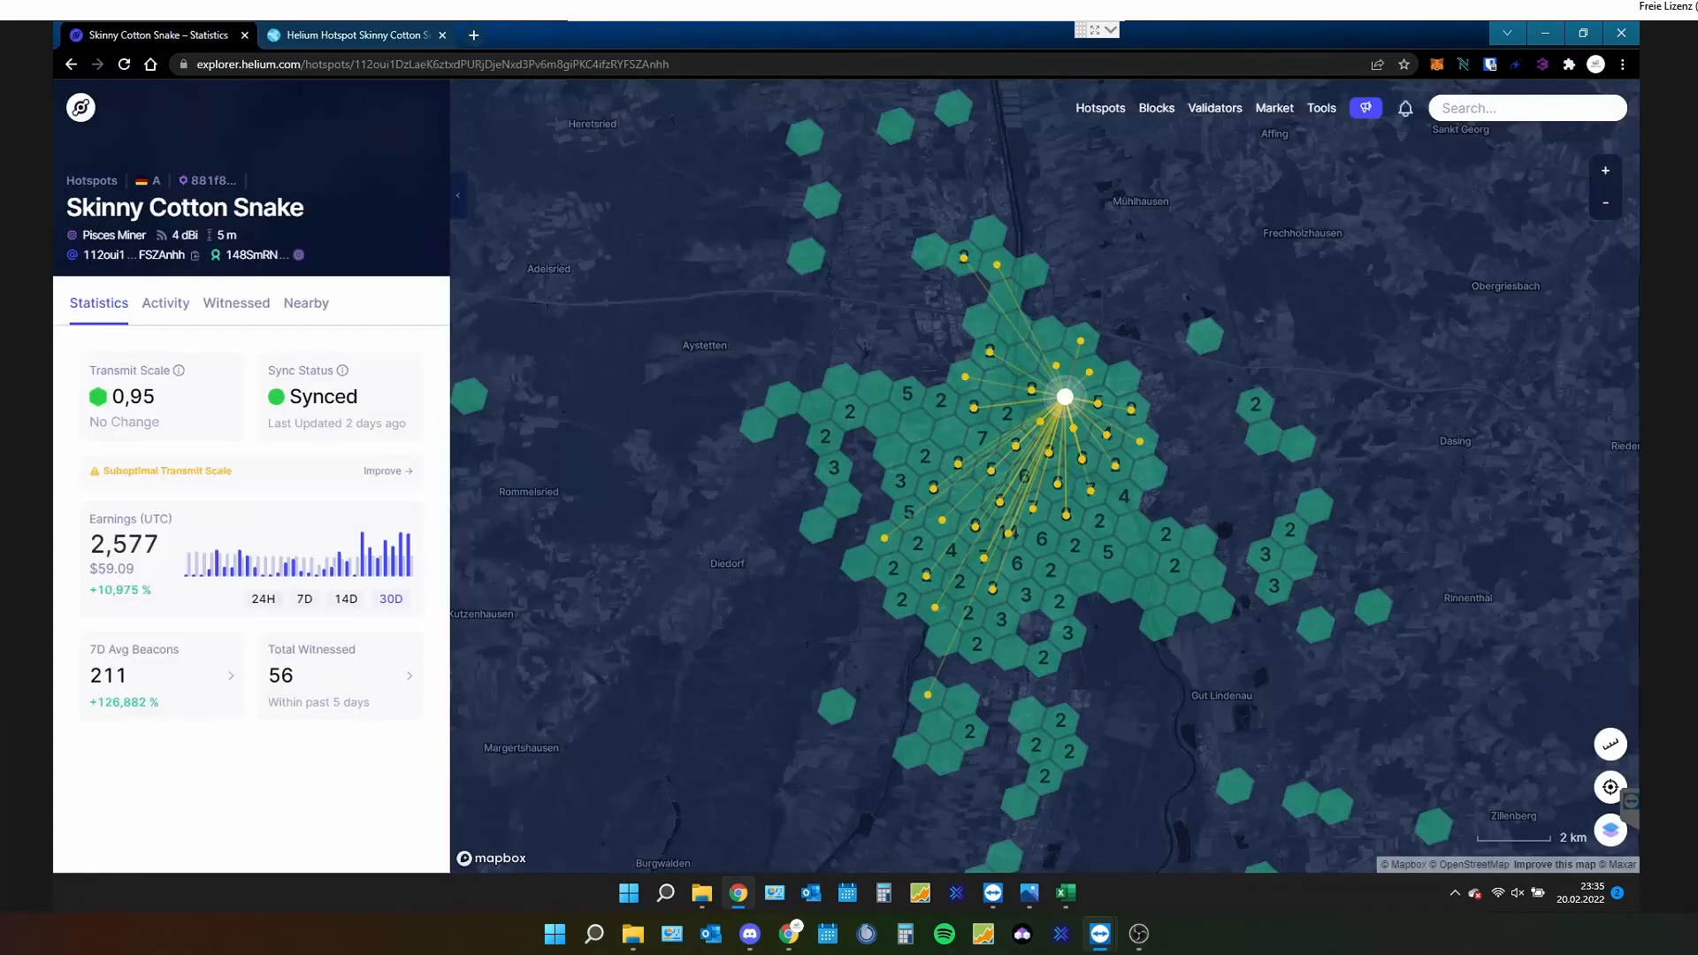
{"action": "mouse_move", "coordinate": [605, 190]}
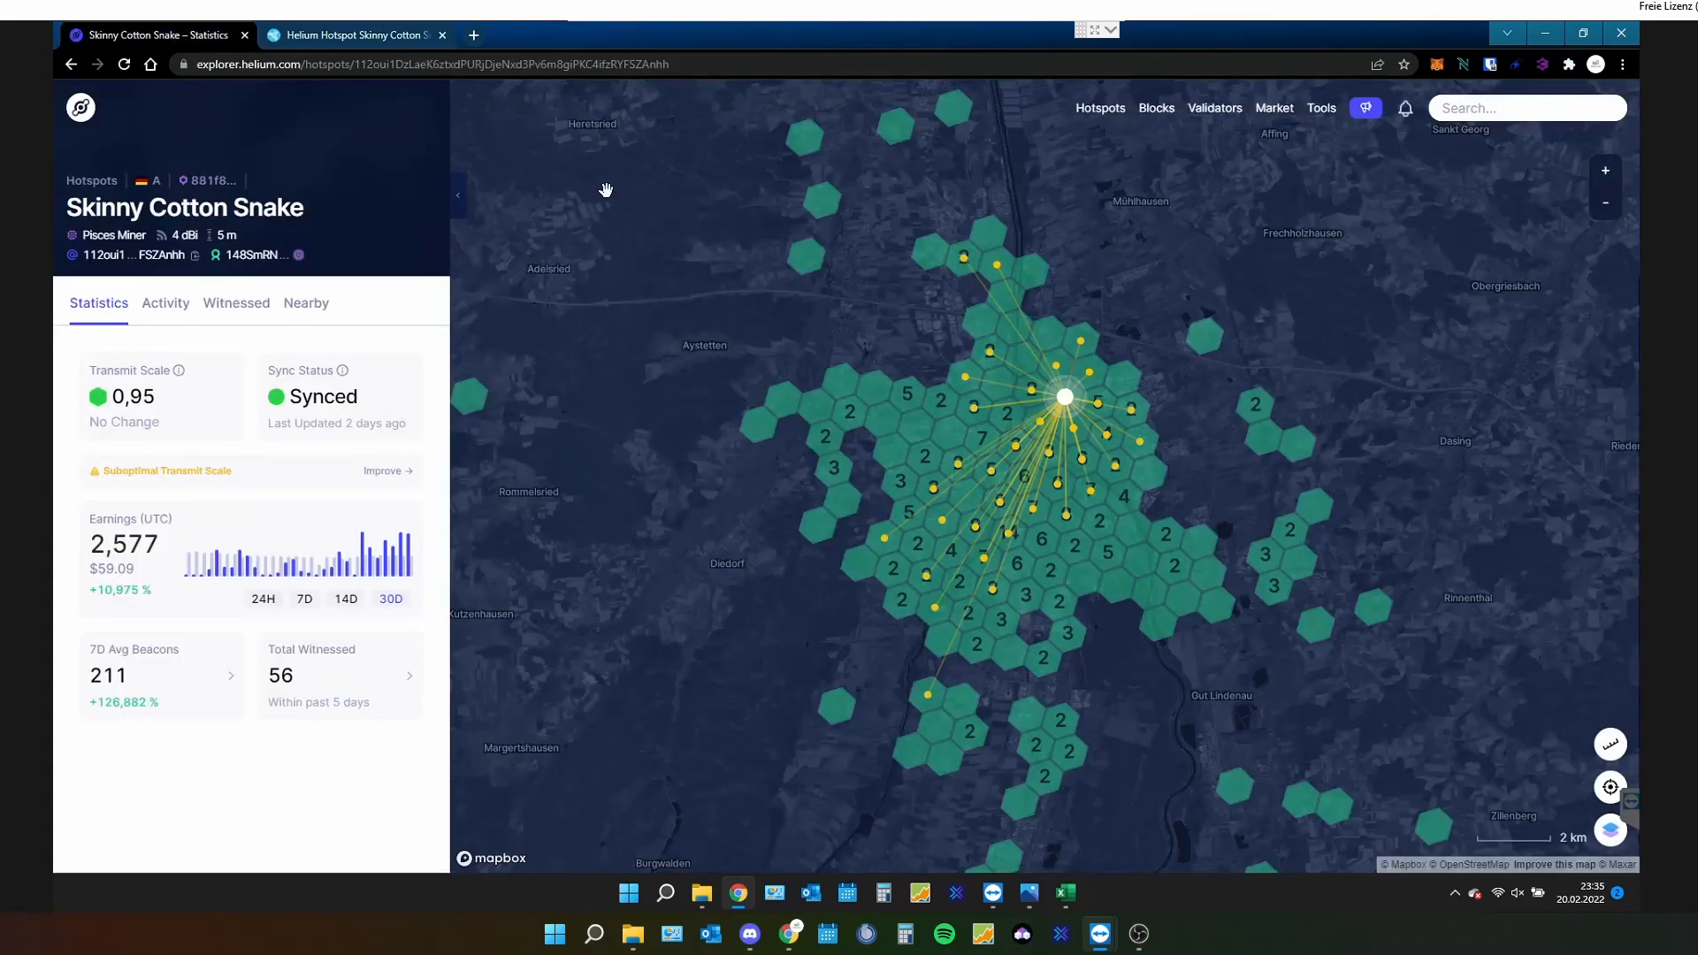